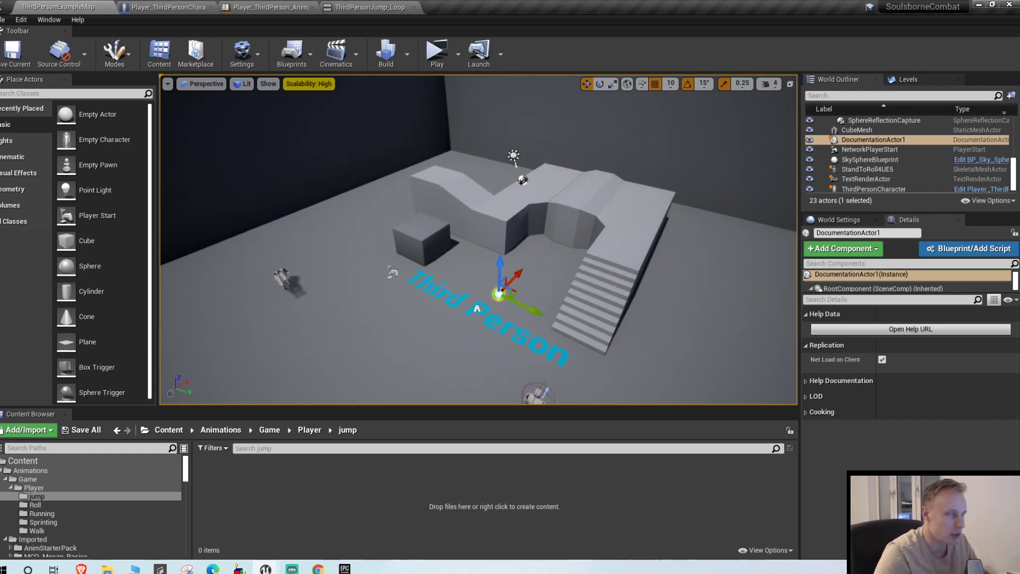
# Inspect the Wall7, Wall10 and Wall11 arena walls
pyautogui.click(437, 48)
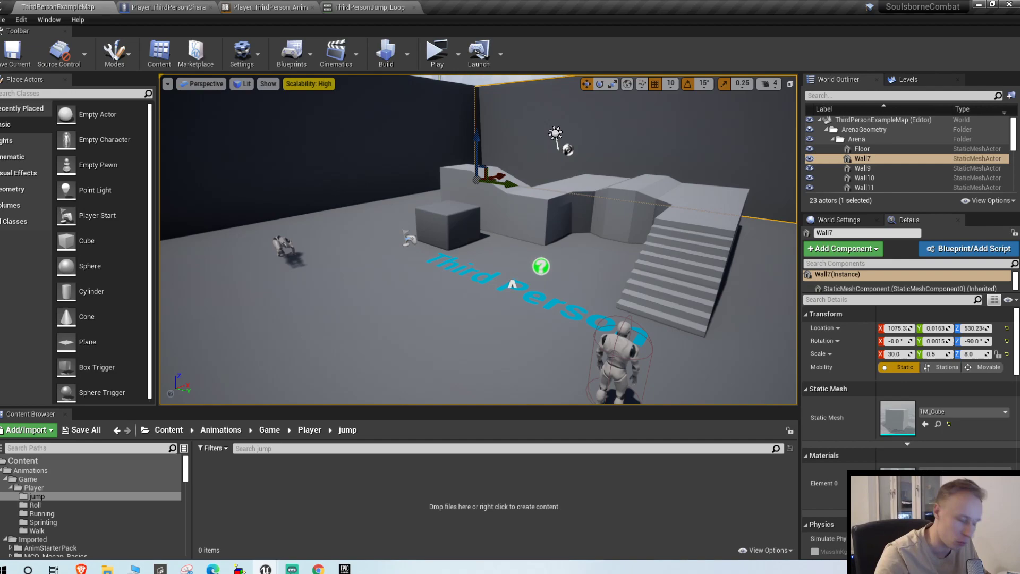
pyautogui.click(863, 177)
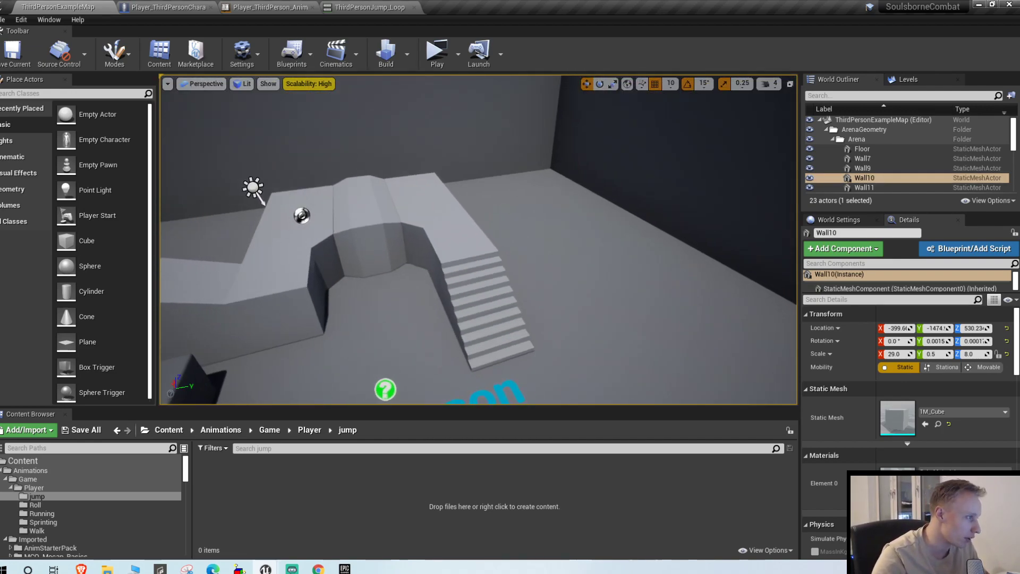
pyautogui.click(865, 187)
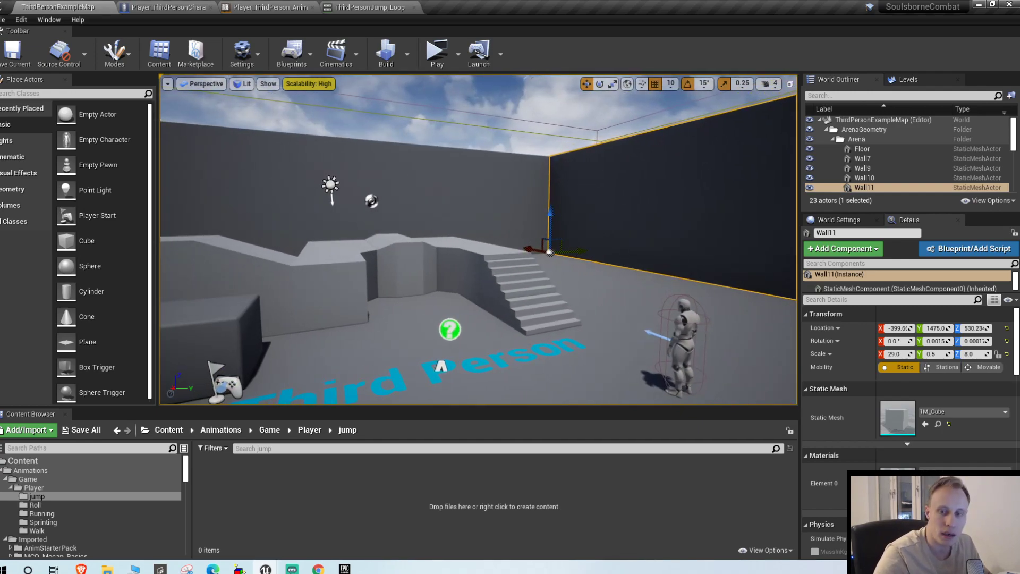
pyautogui.click(864, 159)
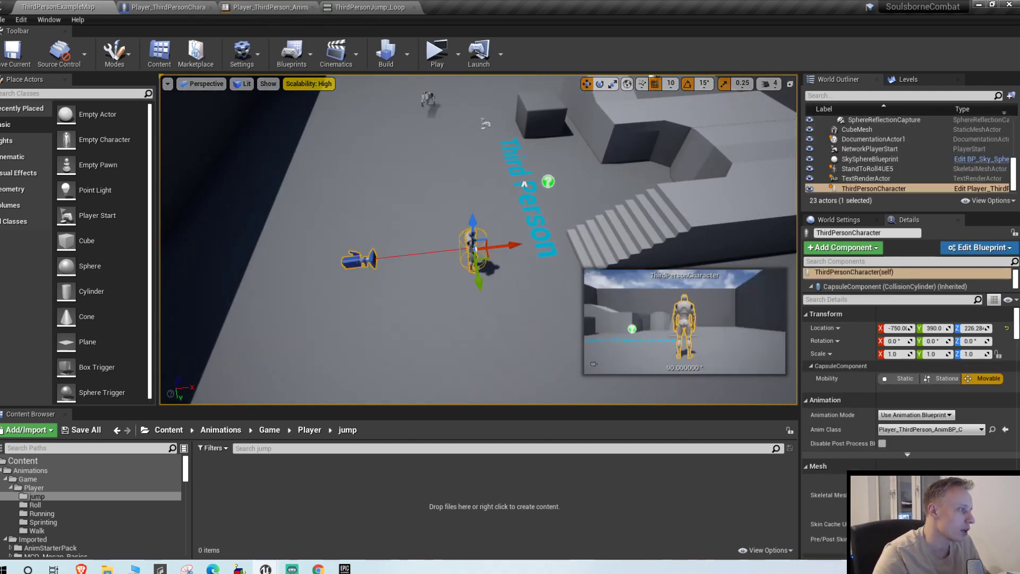
# Browse Imported > ODSMannequin > FemaleMannequin > Animations and select A_Female_Jump_Start
pyautogui.click(29, 470)
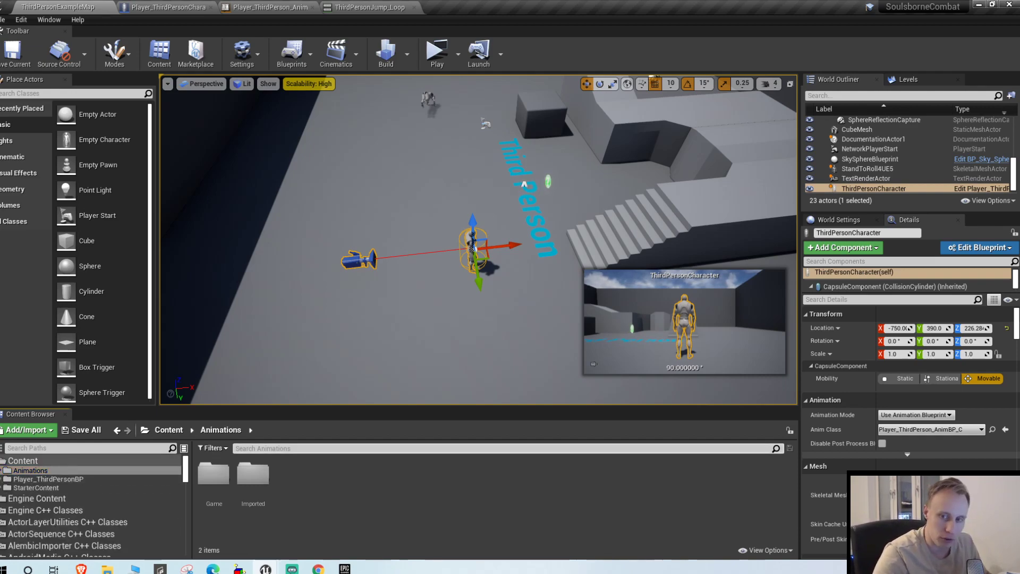
pyautogui.moveTo(252, 475)
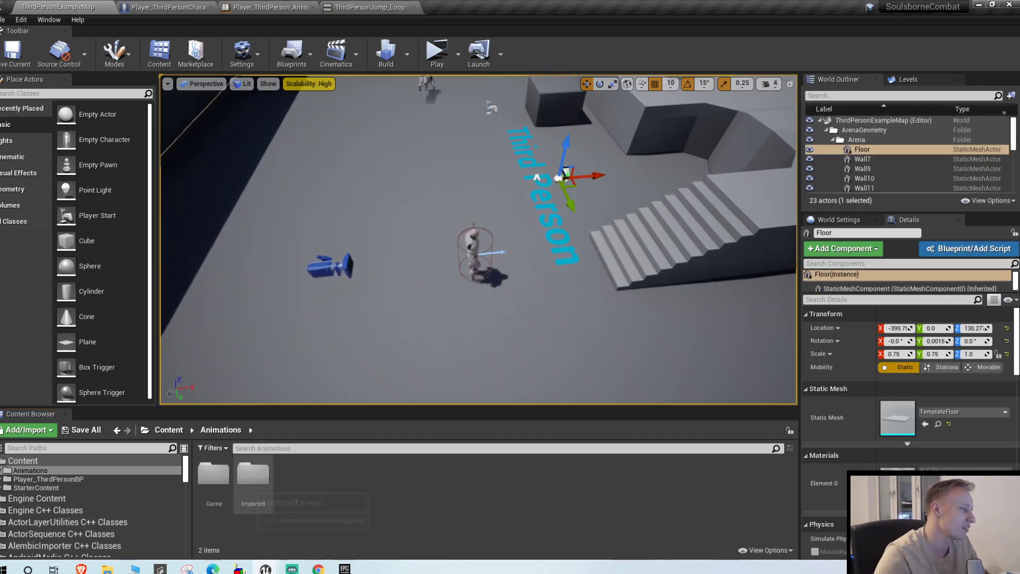
pyautogui.moveTo(253, 473)
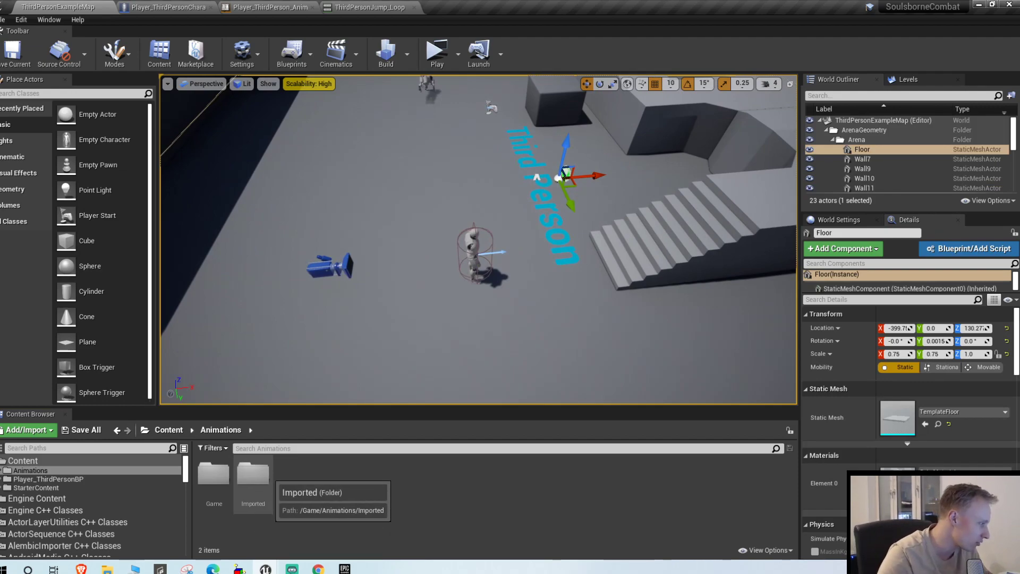
pyautogui.doubleClick(252, 475)
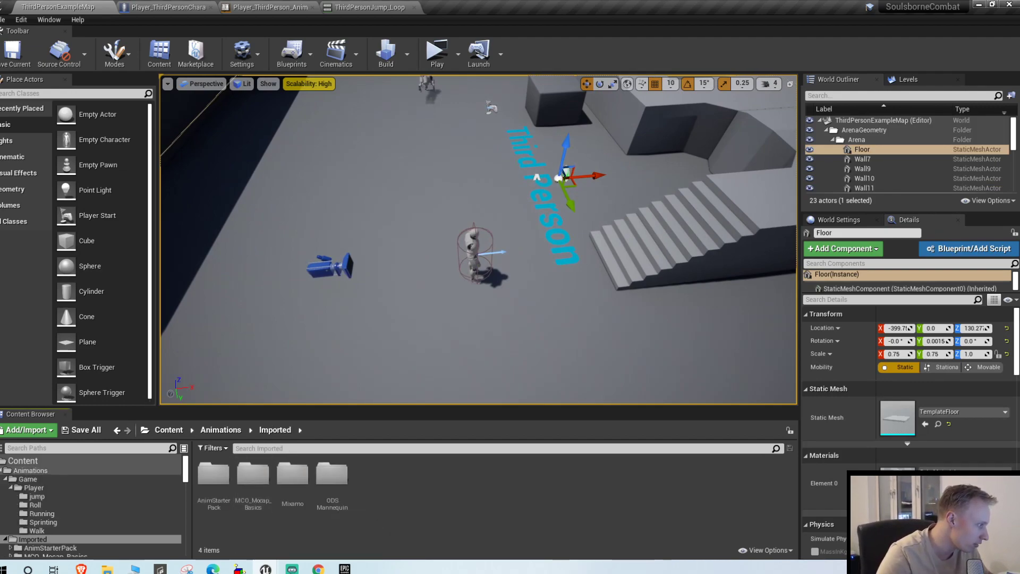
pyautogui.click(214, 474)
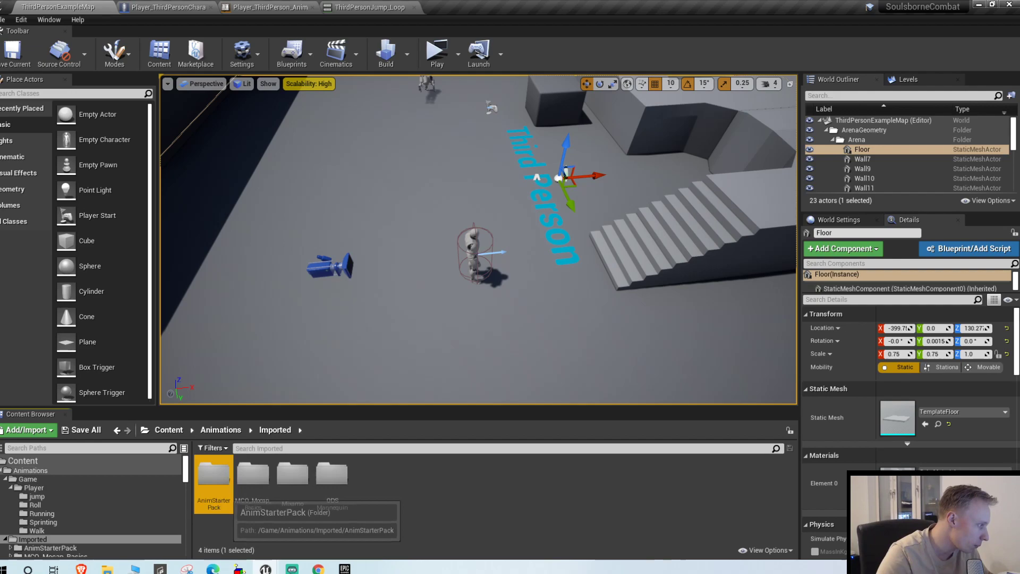
pyautogui.moveTo(292, 475)
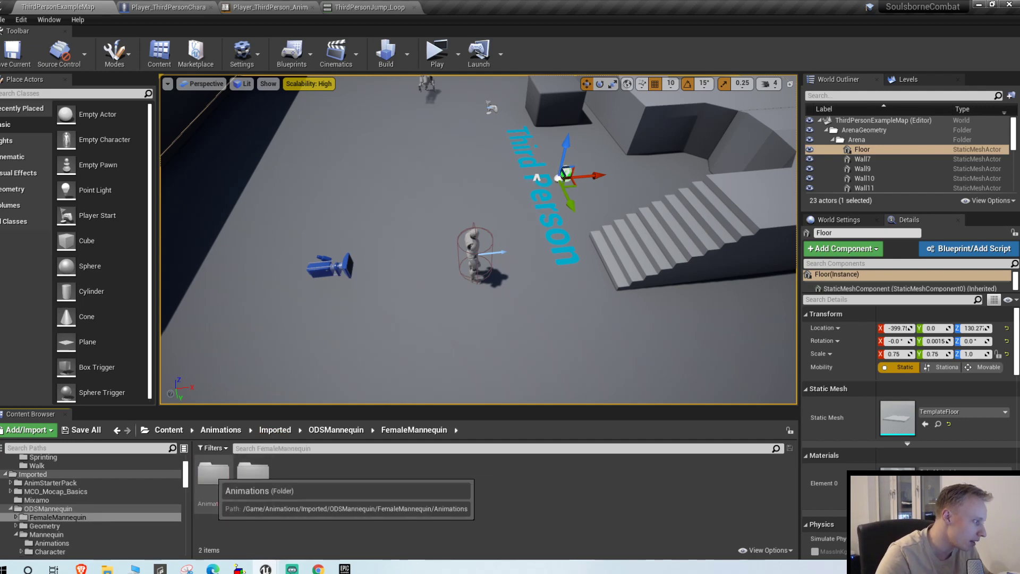
pyautogui.doubleClick(252, 472)
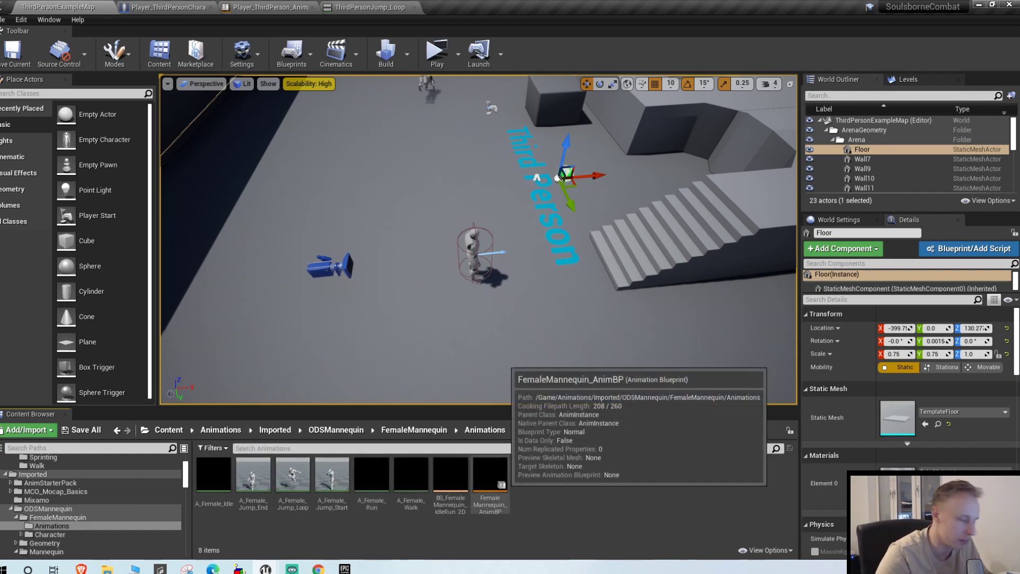
pyautogui.click(332, 473)
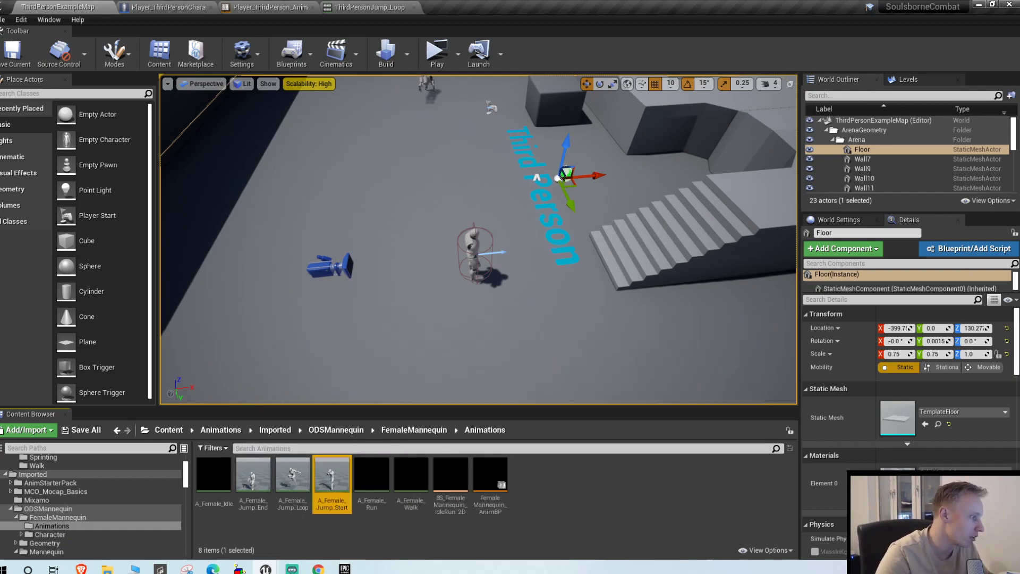
# Preview the female jump loop and end clips, then open Player_ThirdPerson_AnimBP's JumpStart→JumpLoop rule
pyautogui.doubleClick(331, 473)
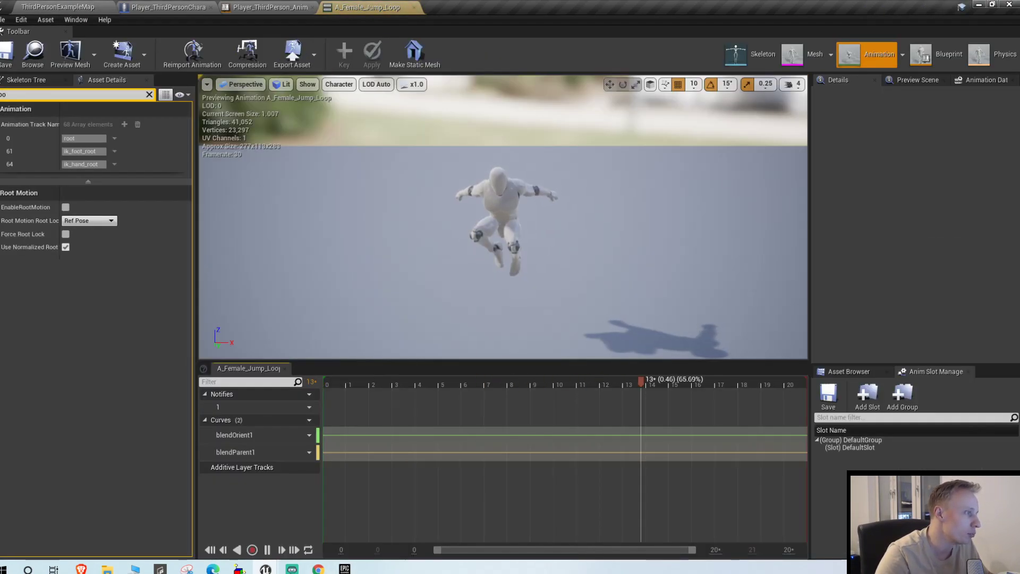
pyautogui.click(368, 7)
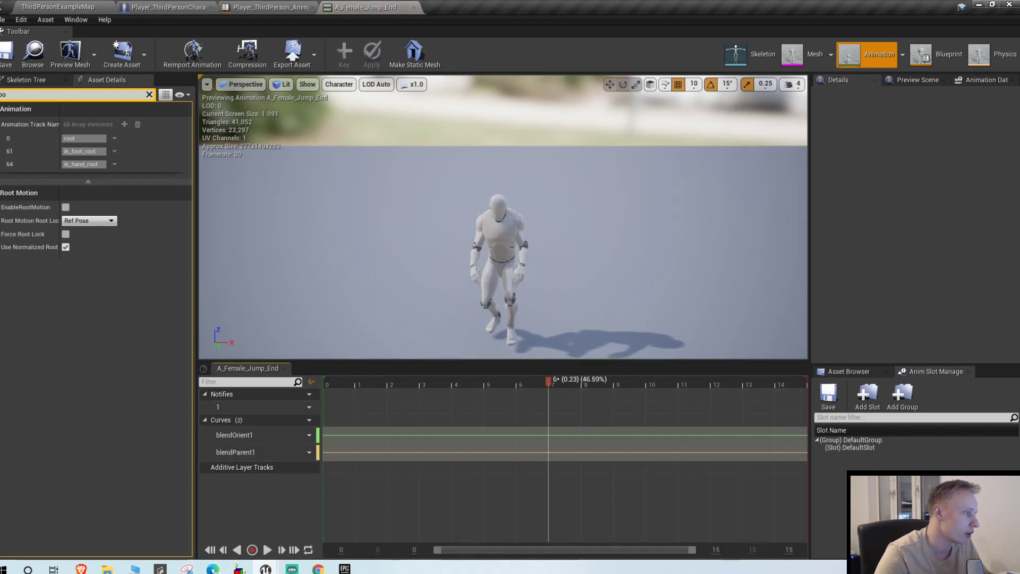
pyautogui.click(165, 7)
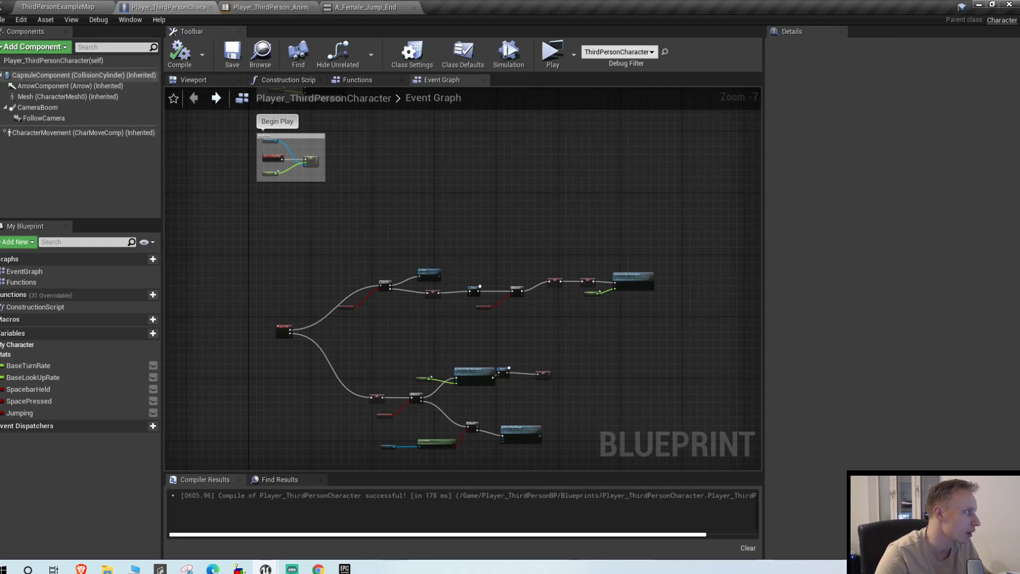
pyautogui.click(59, 96)
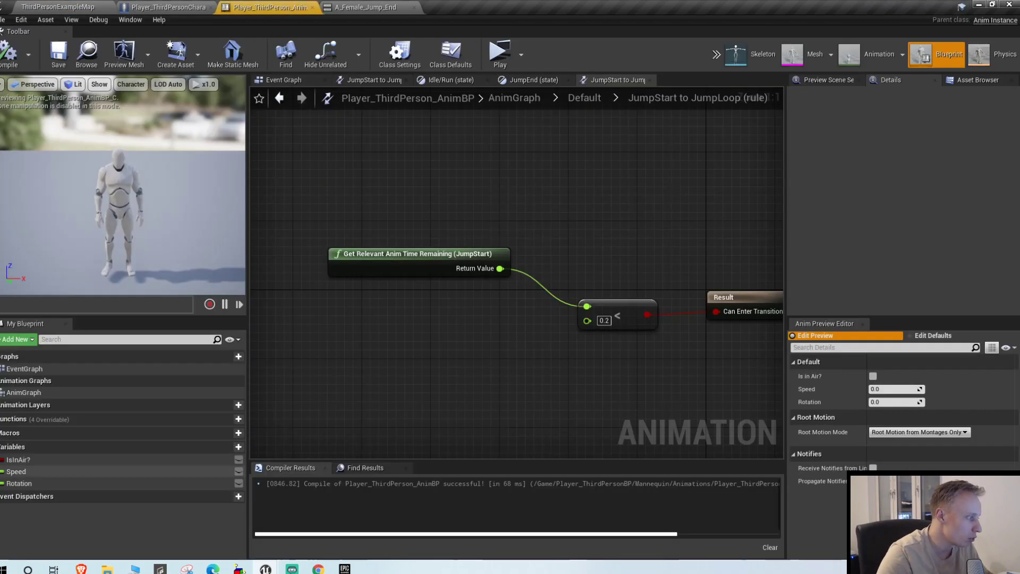
# Review the AnimBP's AnimGraph and Event Graph, then open the Default state machine
pyautogui.click(583, 98)
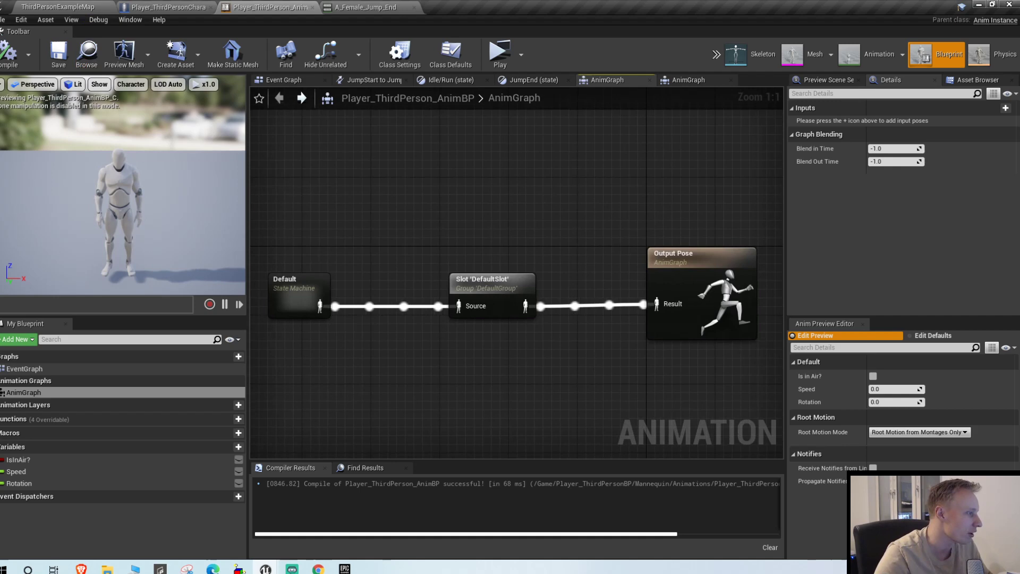
pyautogui.click(283, 79)
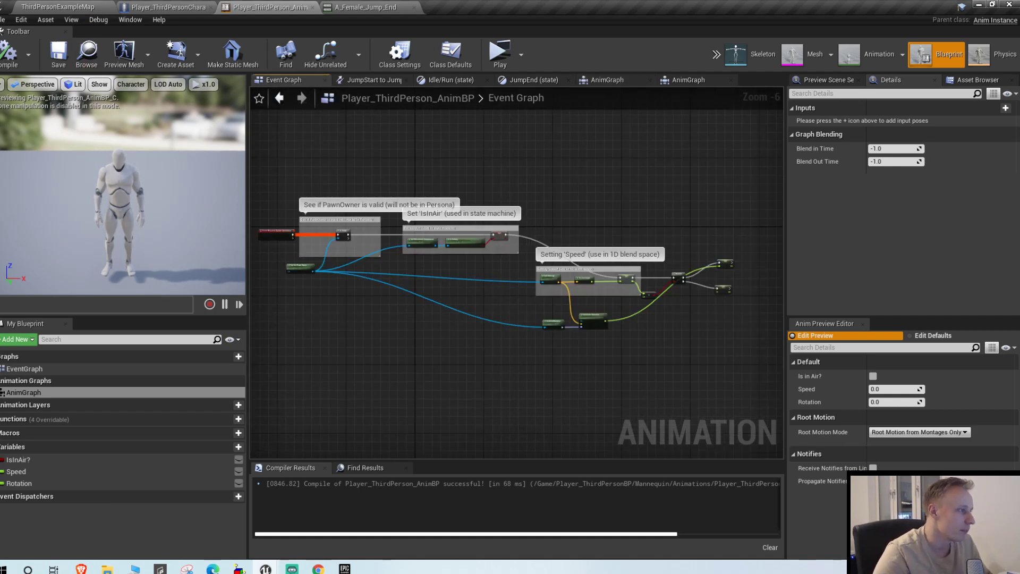
pyautogui.click(24, 368)
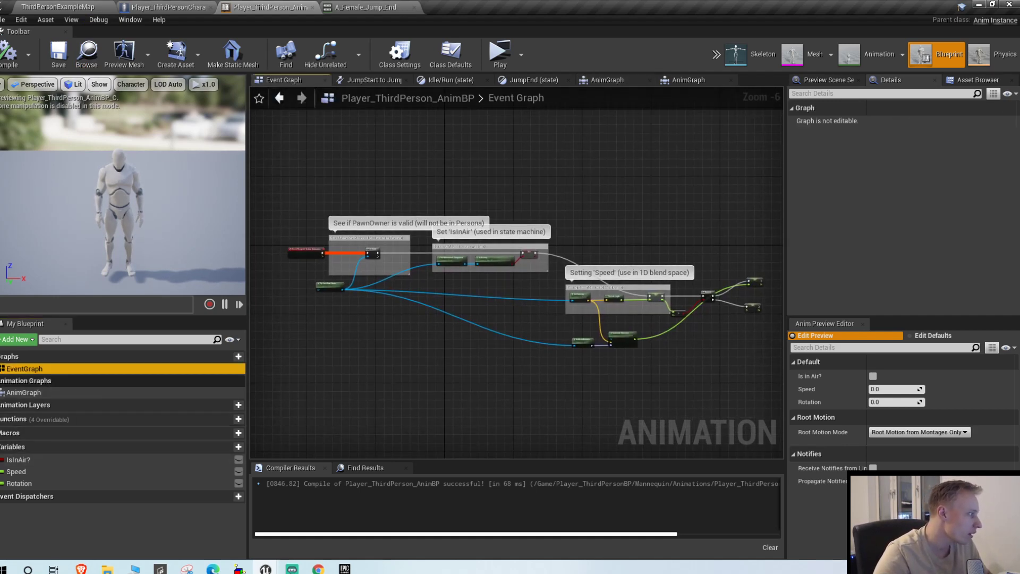
pyautogui.click(607, 79)
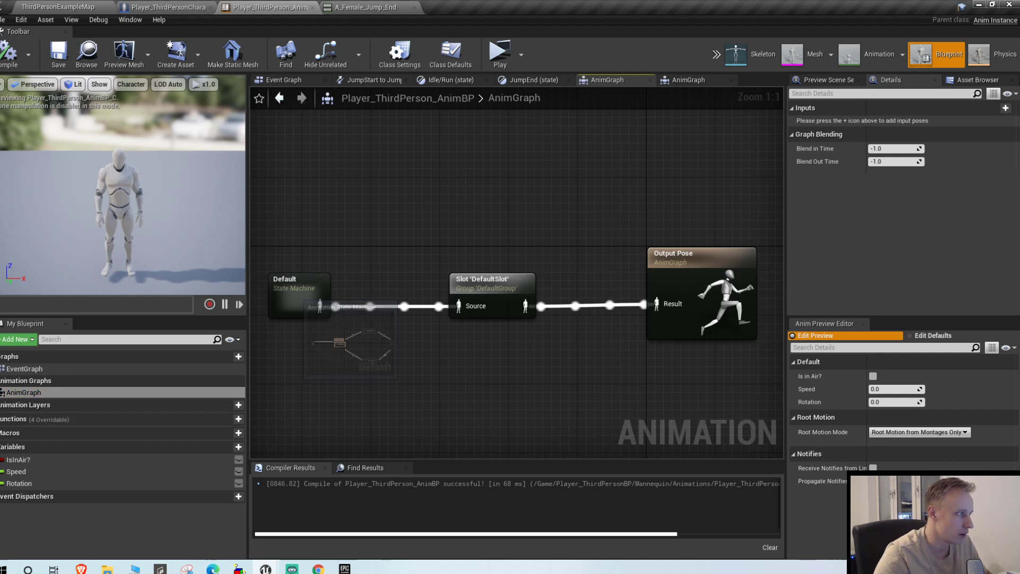
pyautogui.doubleClick(296, 292)
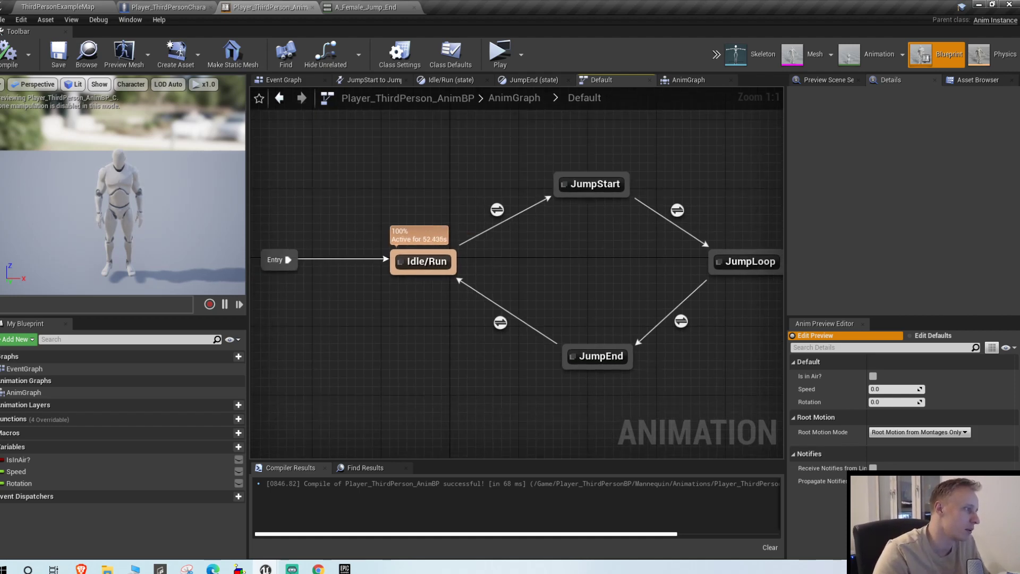
# Confirm JumpStart plays ThirdPersonJump_Start, preview that clip, and return to the level editor
pyautogui.click(423, 261)
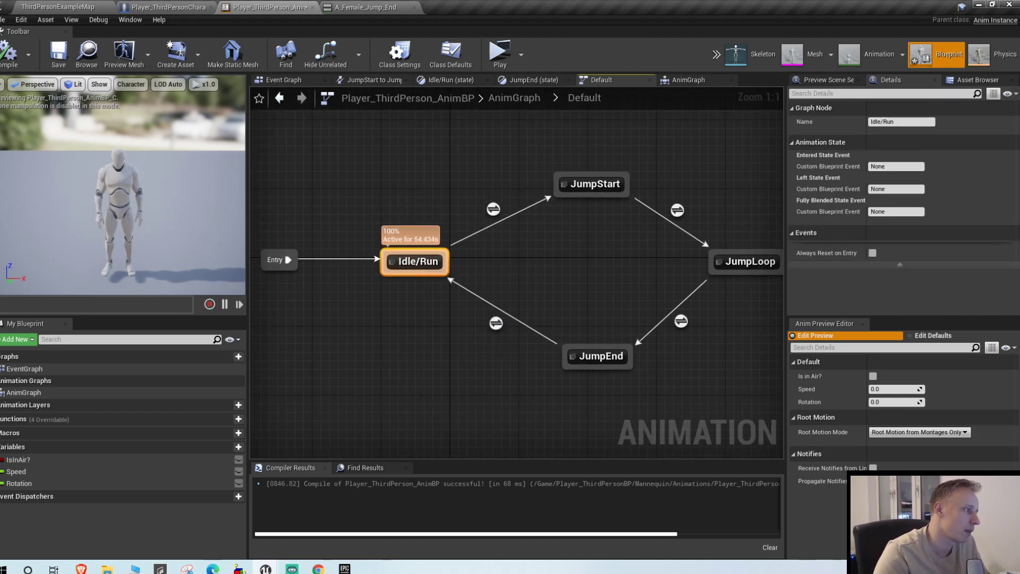
pyautogui.click(746, 261)
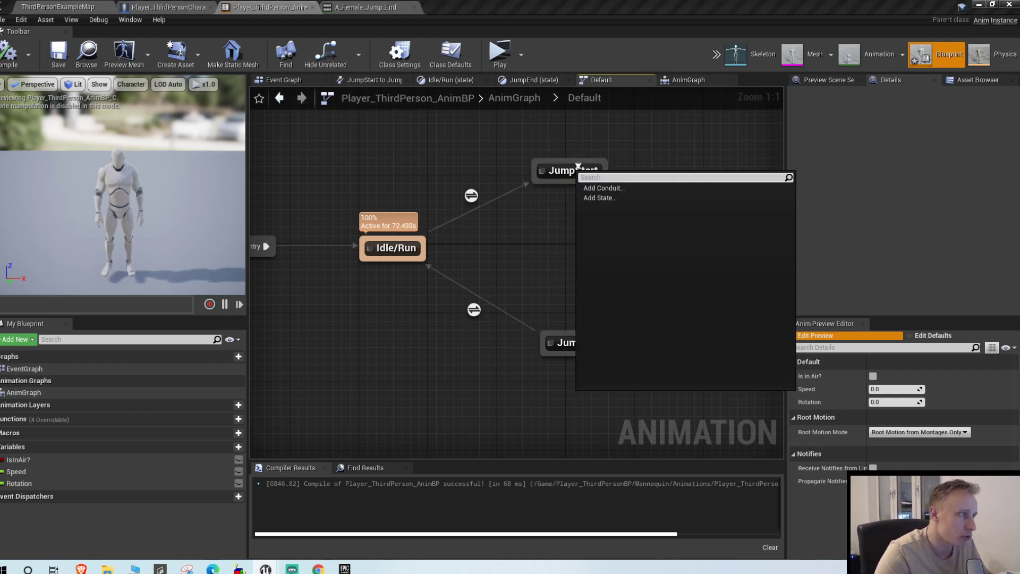
pyautogui.doubleClick(569, 170)
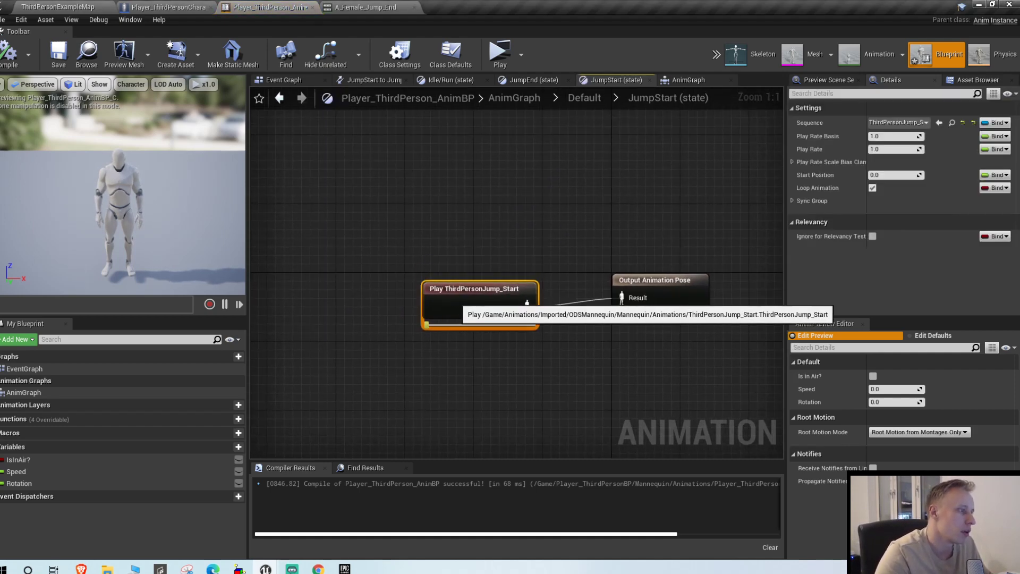
pyautogui.doubleClick(478, 288)
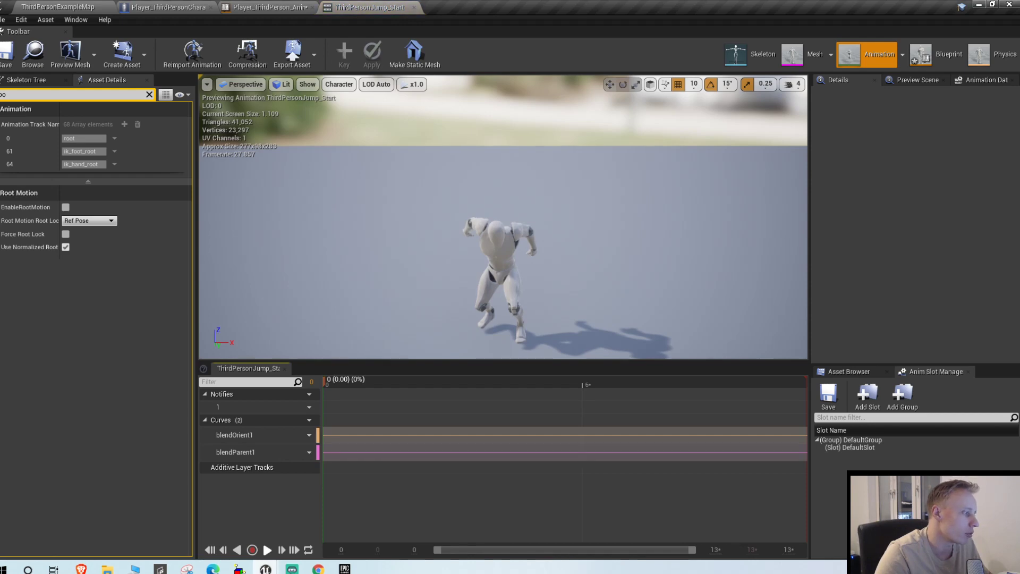
pyautogui.click(59, 7)
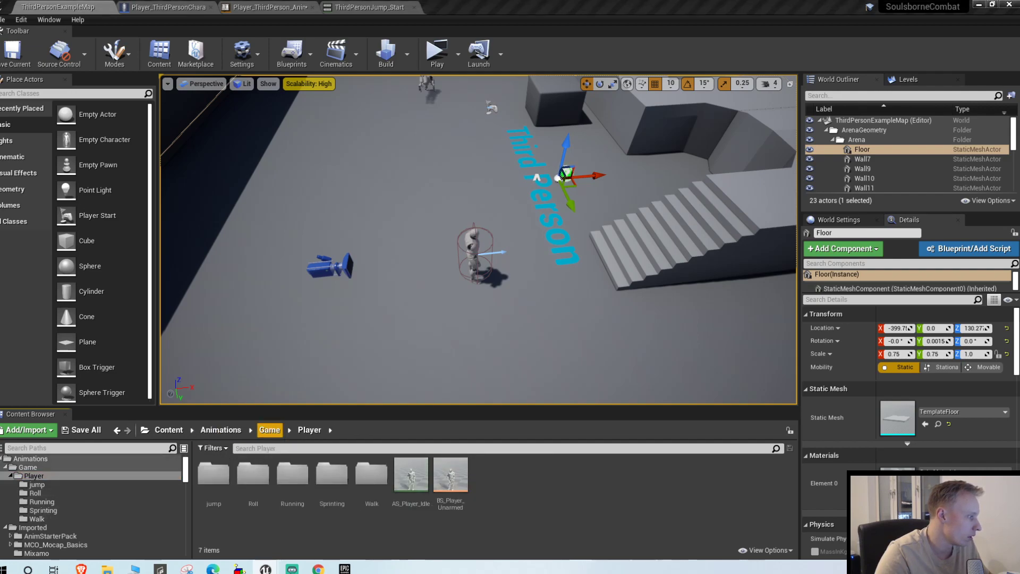
# Rename the copied female jump clips to Player_Jump_Start, Player_Jump_Loop and Player_Jump_End
pyautogui.click(274, 429)
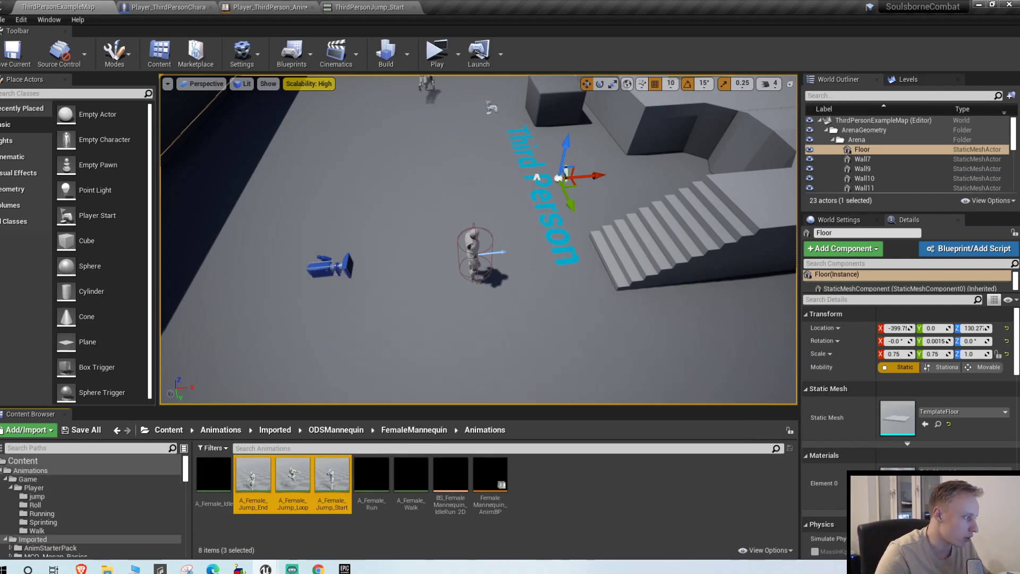
pyautogui.moveTo(293, 475)
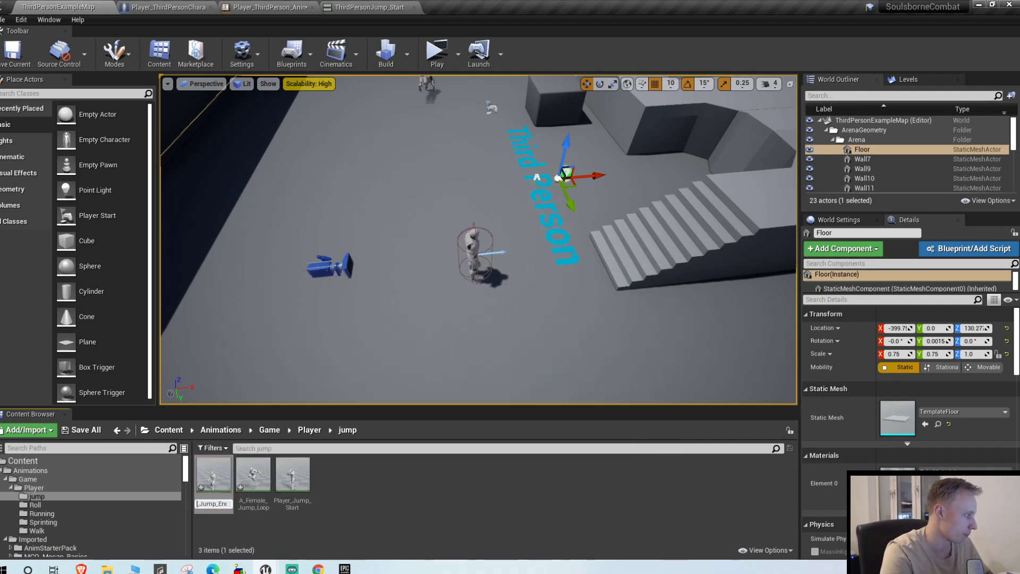
pyautogui.click(253, 474)
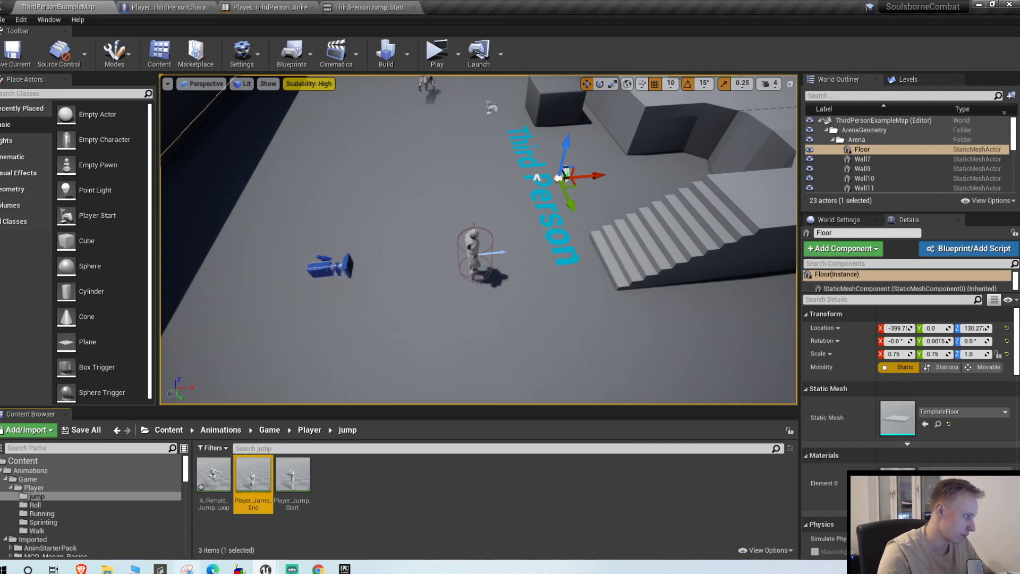
pyautogui.click(213, 473)
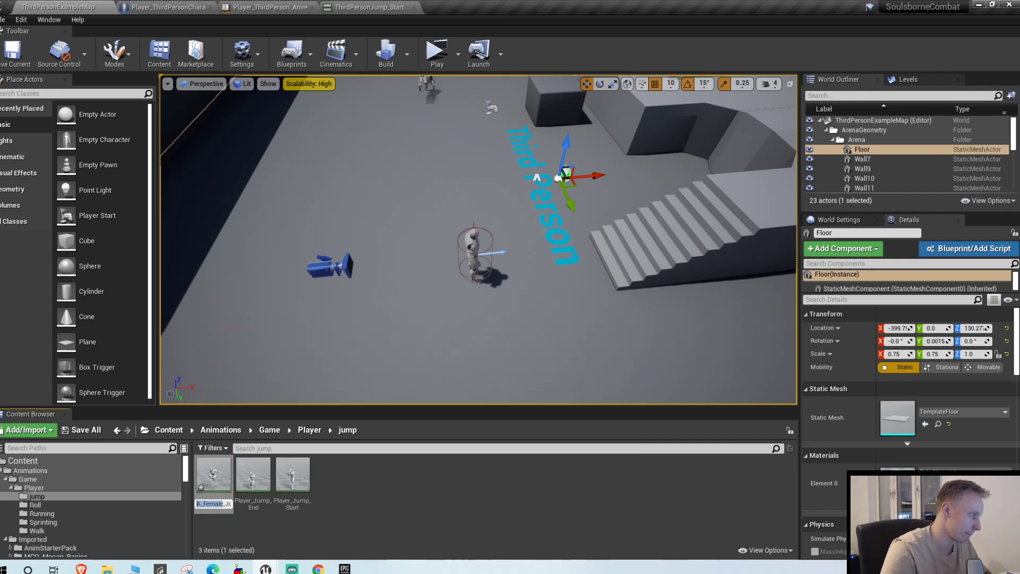
pyautogui.click(253, 473)
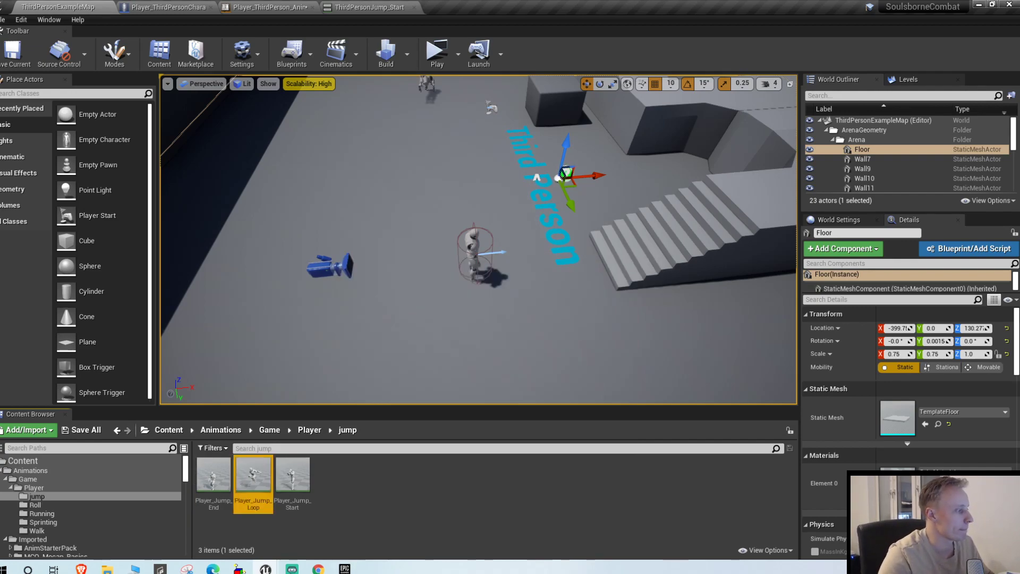
pyautogui.click(7, 20)
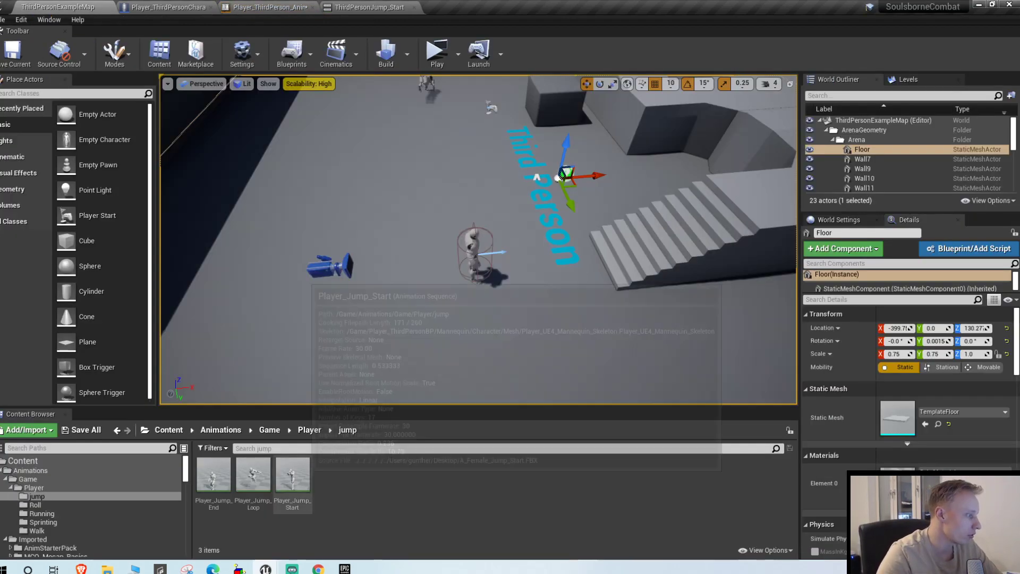
# Assign Player_Jump_Start, Player_Jump_Loop and Player_Jump_End to the JumpStart, JumpLoop and JumpEnd Play nodes
pyautogui.click(267, 7)
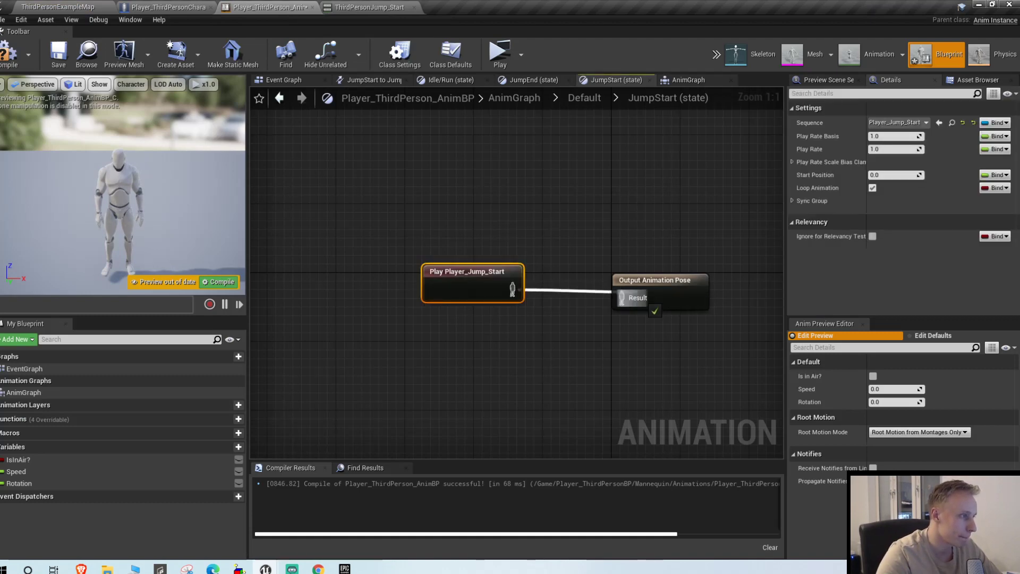
pyautogui.click(612, 80)
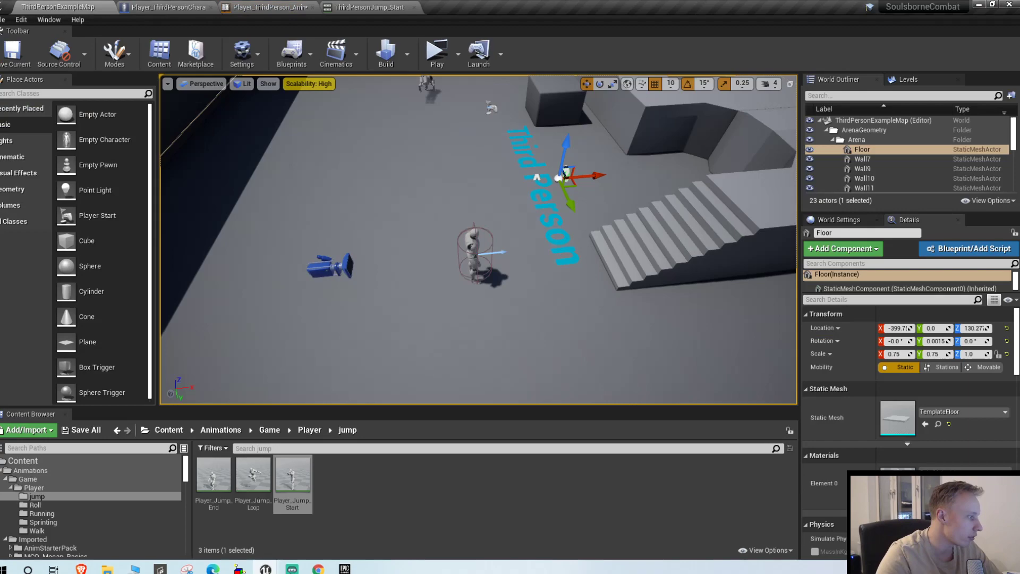
pyautogui.click(253, 472)
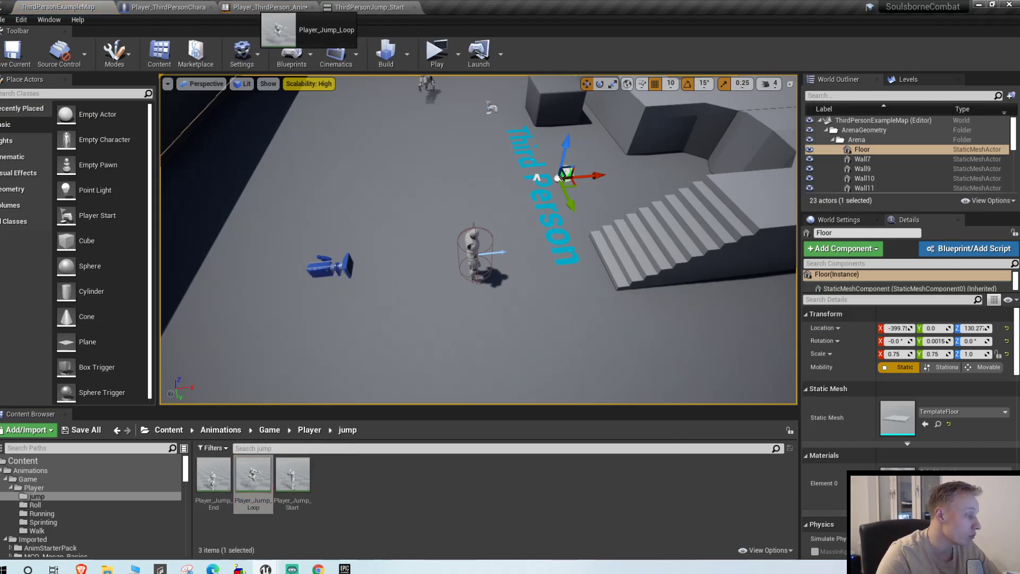
pyautogui.click(267, 7)
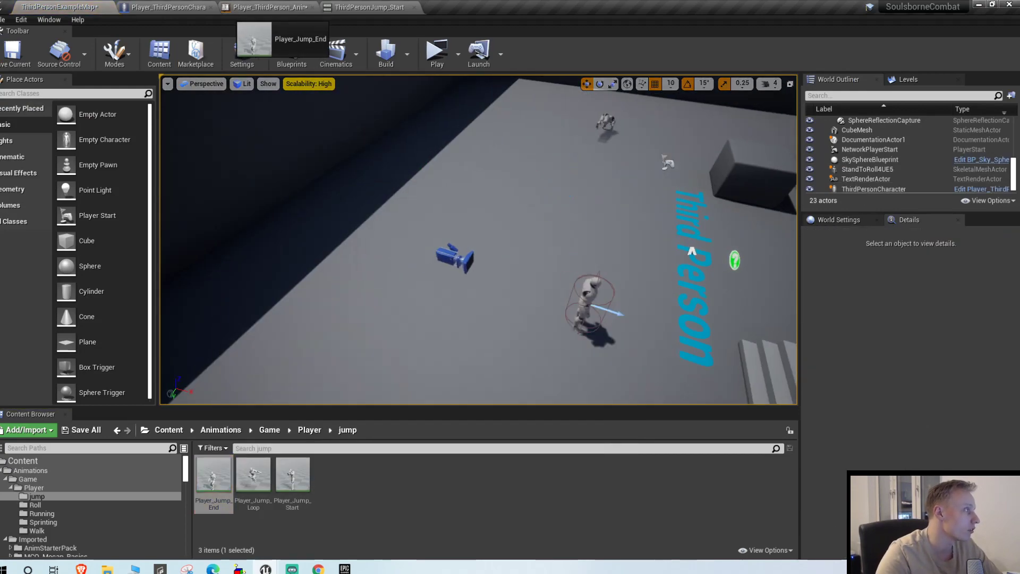
pyautogui.click(266, 6)
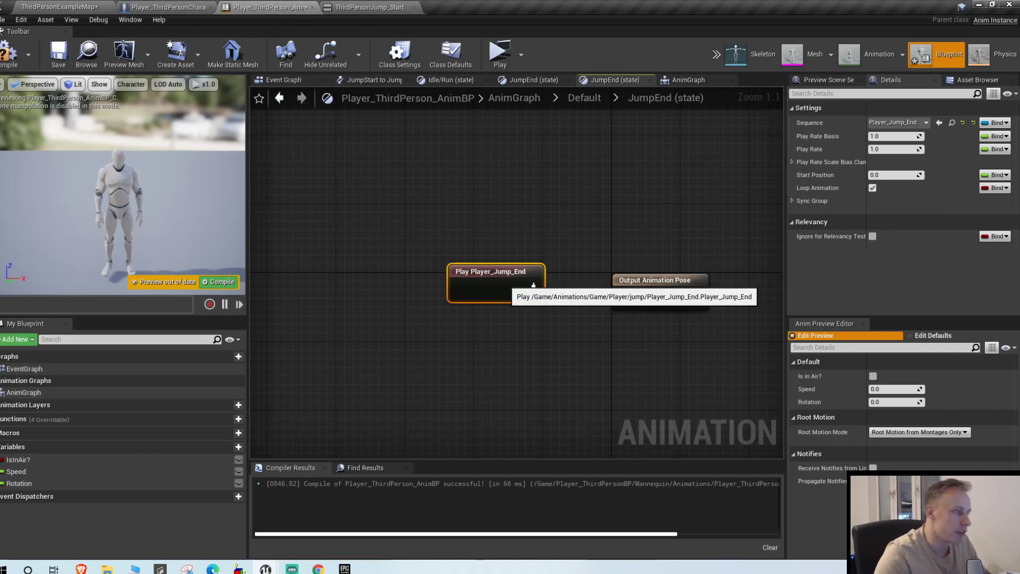
pyautogui.click(58, 53)
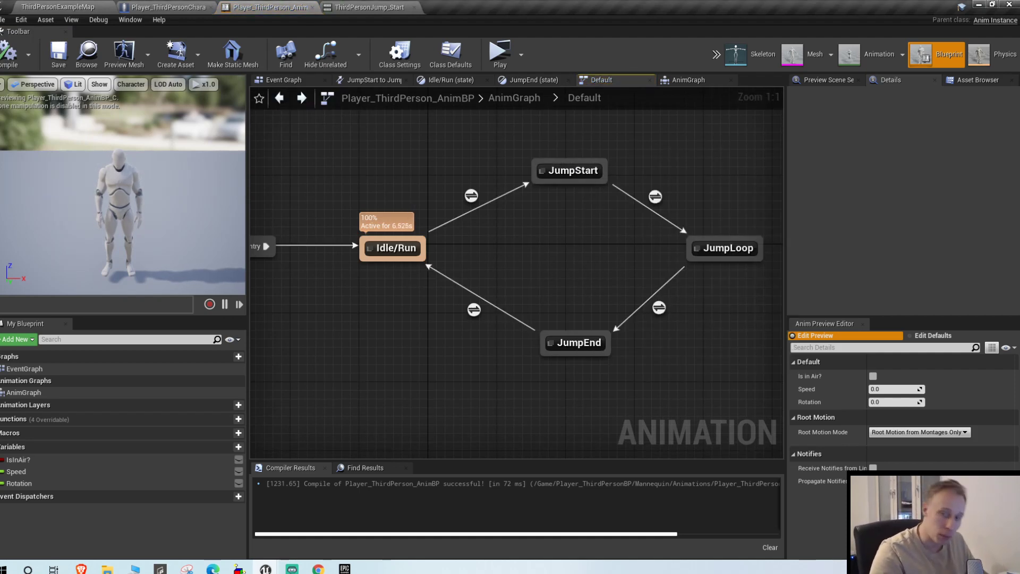
# Make the JumpStart→JumpLoop rule test Player_Jump_Start Time Remaining < 0.1, then compile and save
pyautogui.click(575, 179)
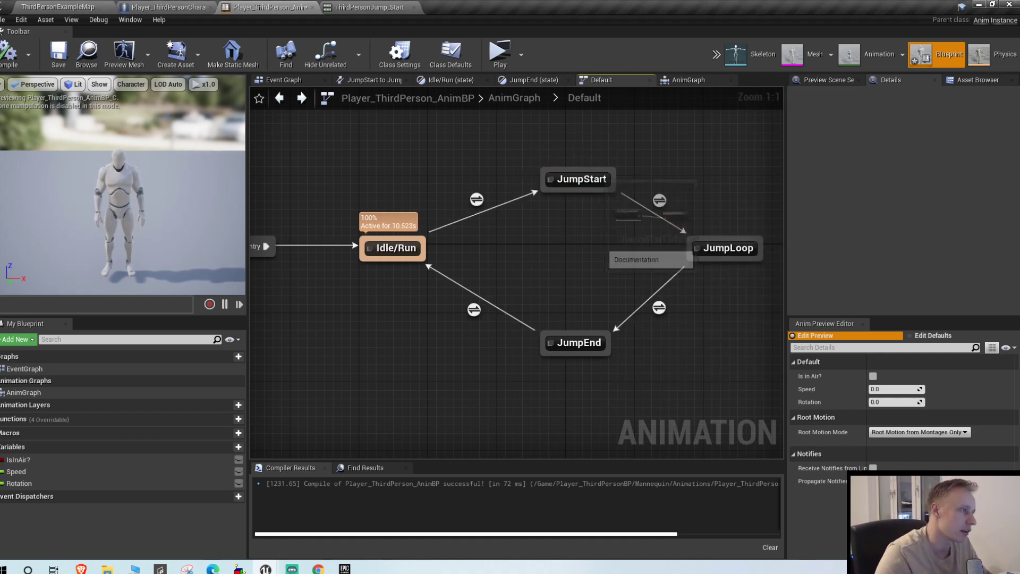
pyautogui.click(576, 179)
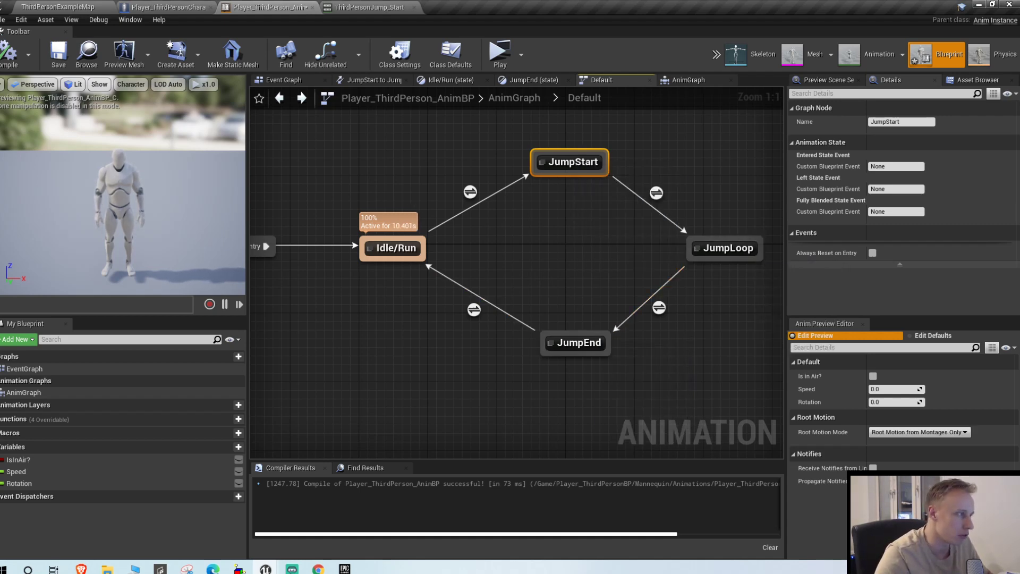
pyautogui.moveTo(470, 191)
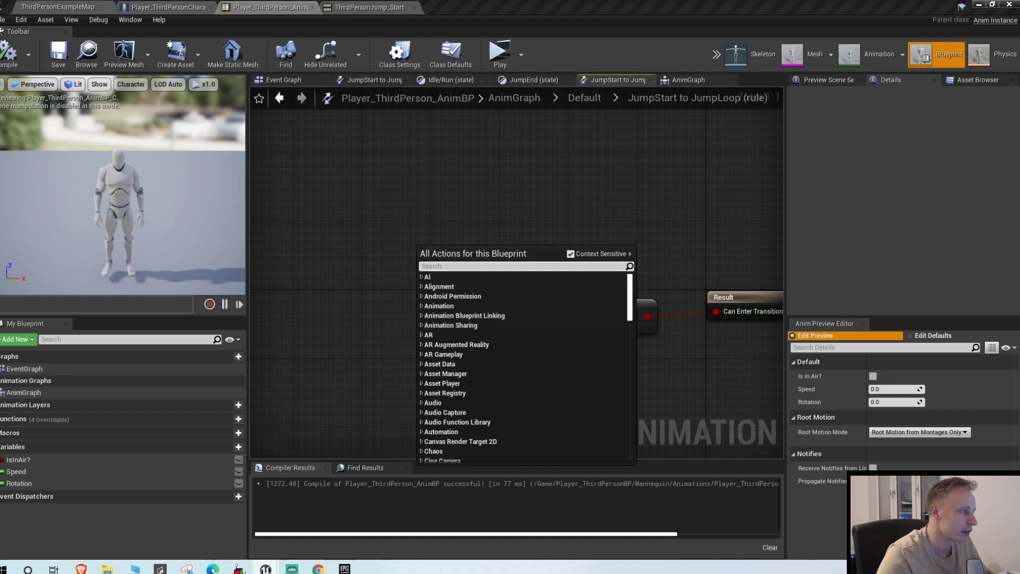
pyautogui.write('time')
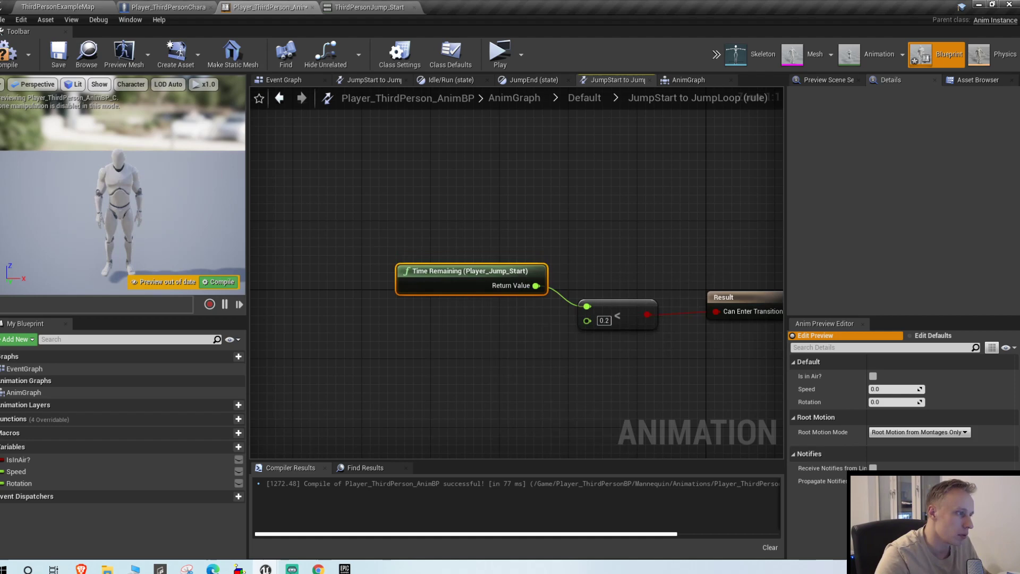
pyautogui.click(220, 281)
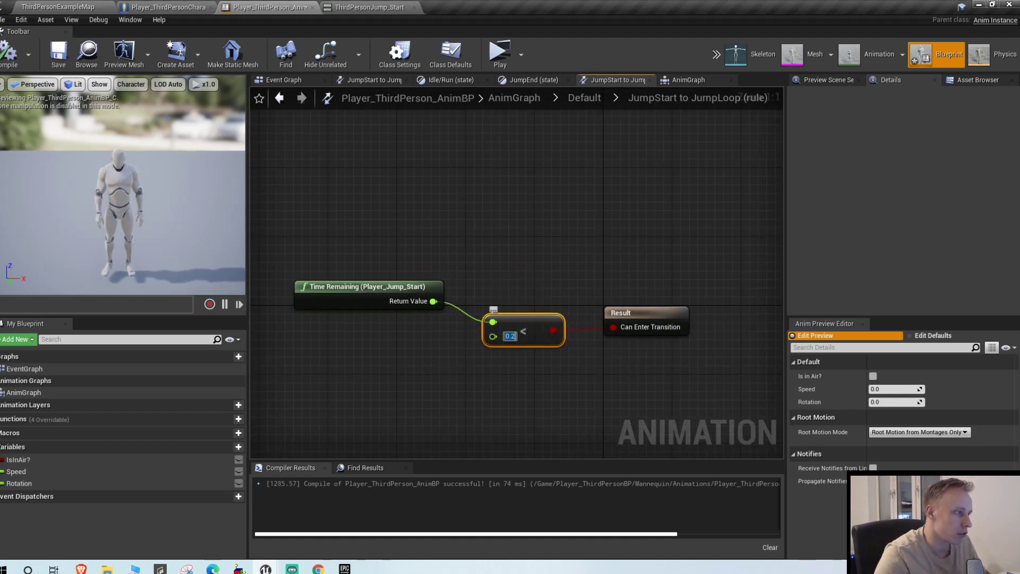
pyautogui.write('0.1')
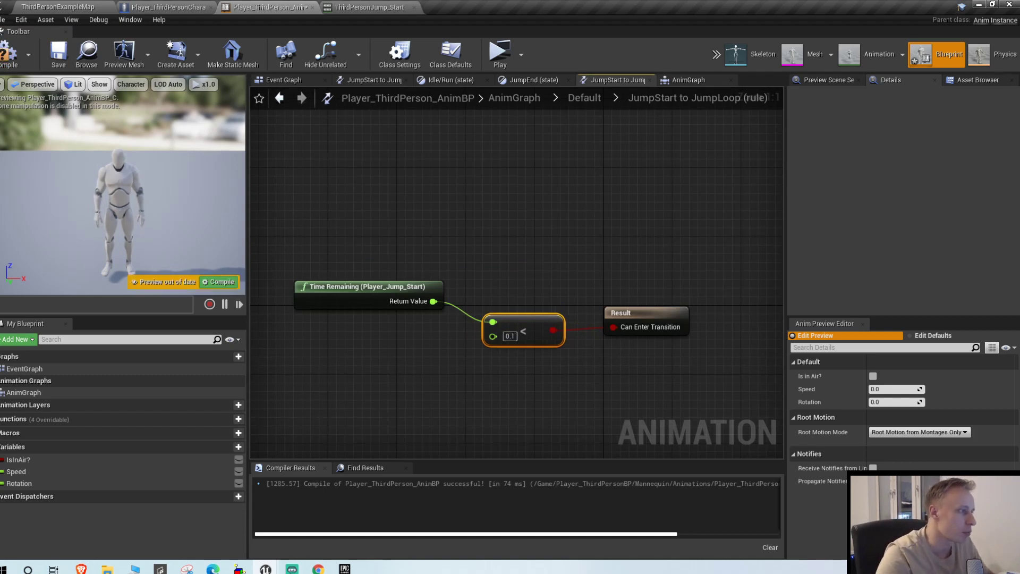
pyautogui.click(58, 55)
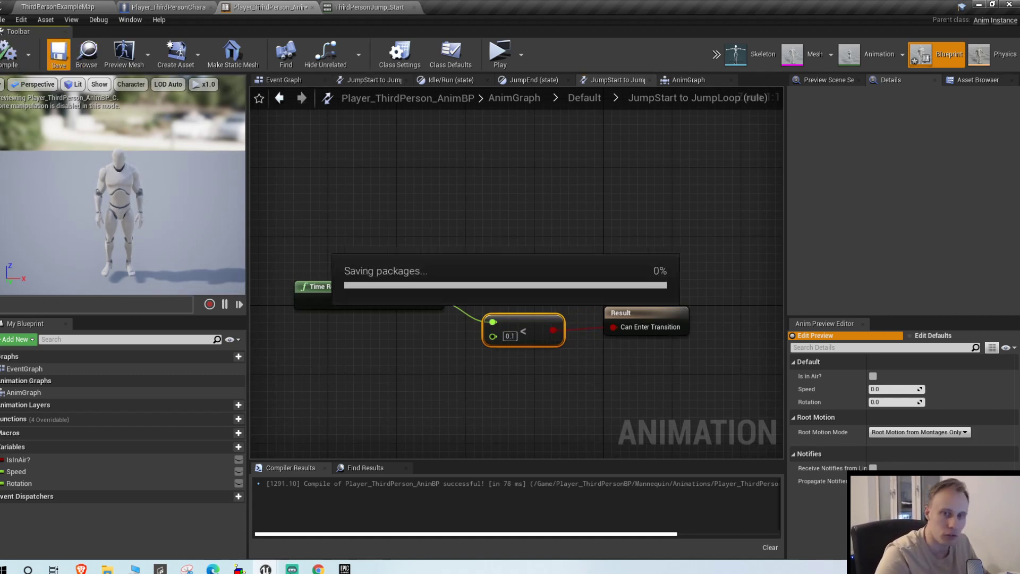
pyautogui.click(58, 53)
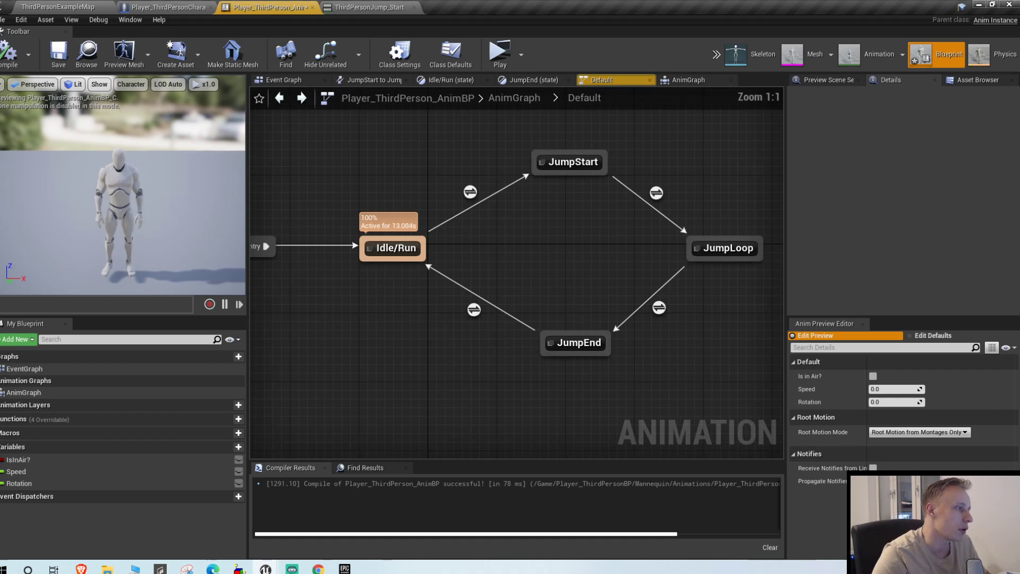
# Switch the JumpEnd→Idle/Run rule to Player_Jump_End time remaining below 0.1, compile, and return
pyautogui.click(724, 248)
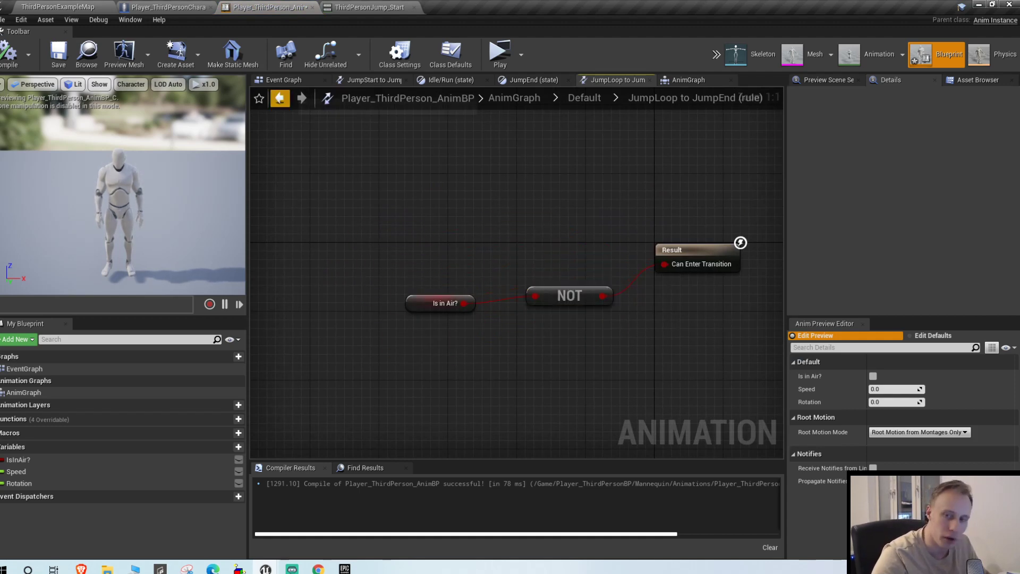
pyautogui.click(279, 97)
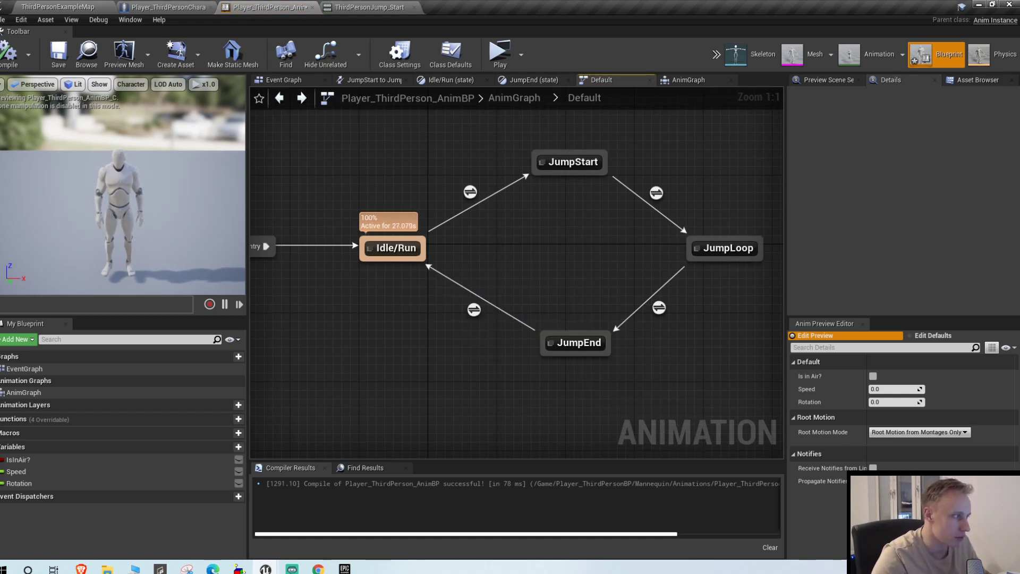
pyautogui.doubleClick(473, 310)
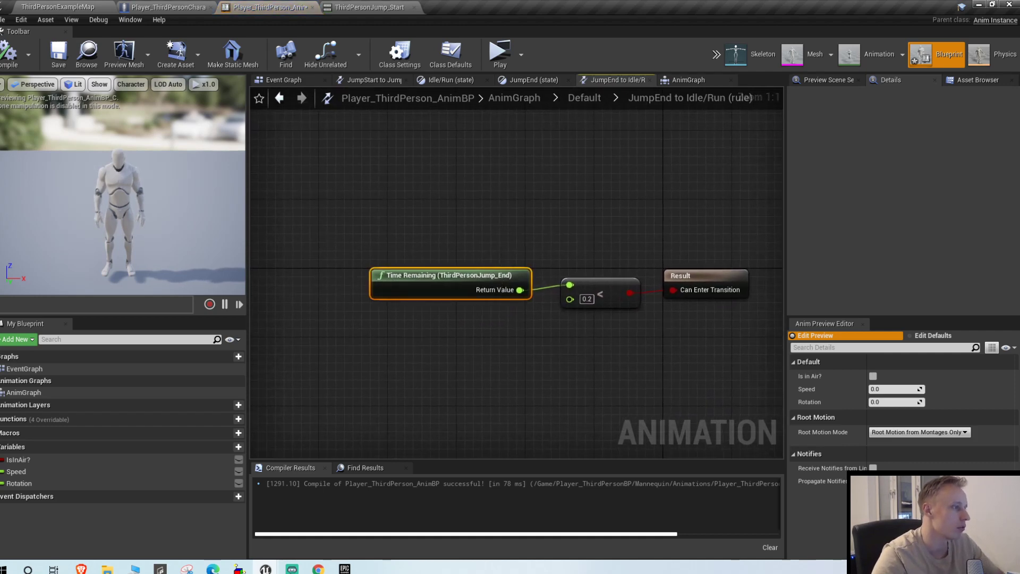
pyautogui.click(587, 298)
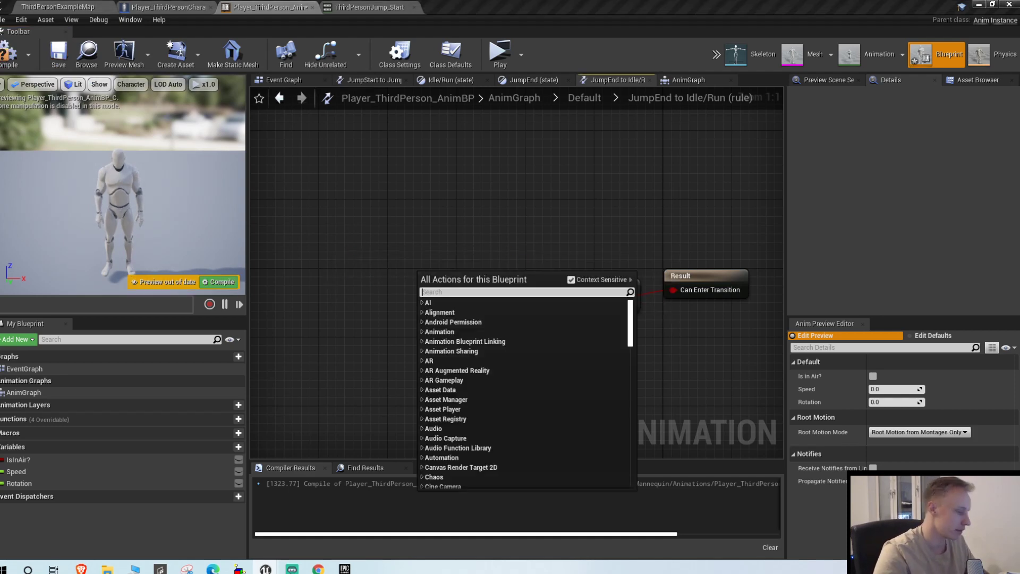
pyautogui.write('time remai')
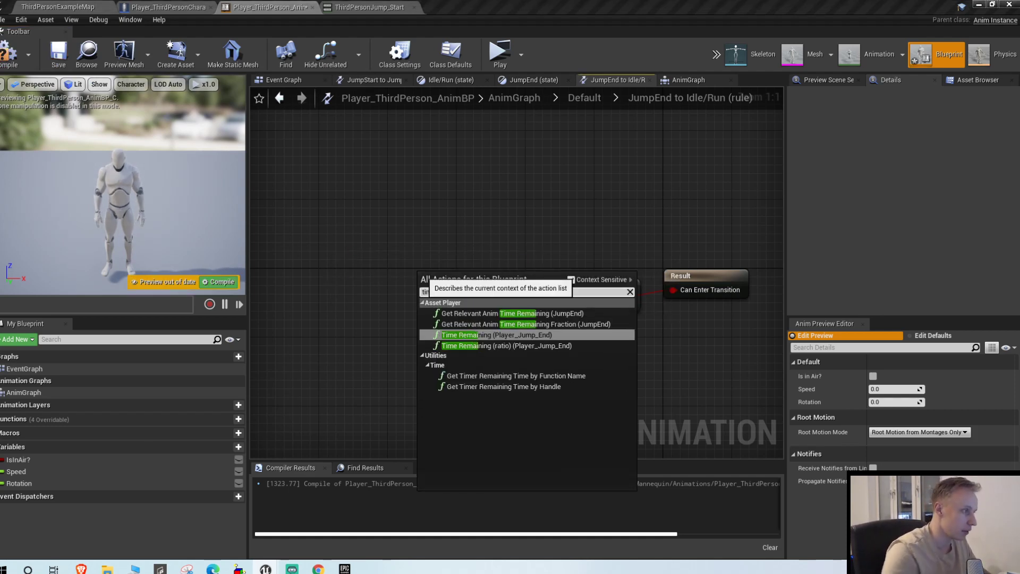
pyautogui.click(496, 335)
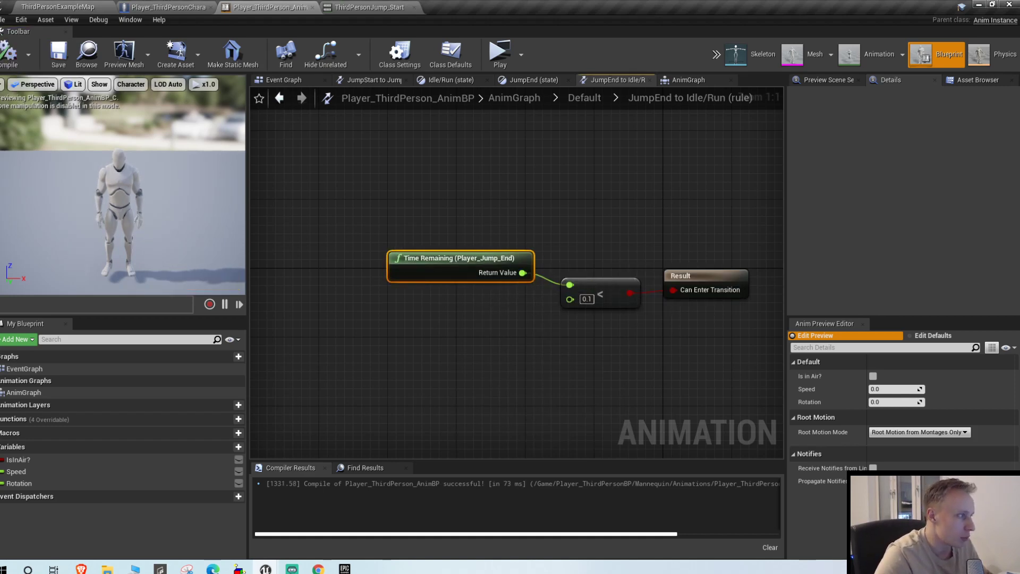
pyautogui.moveTo(452, 241)
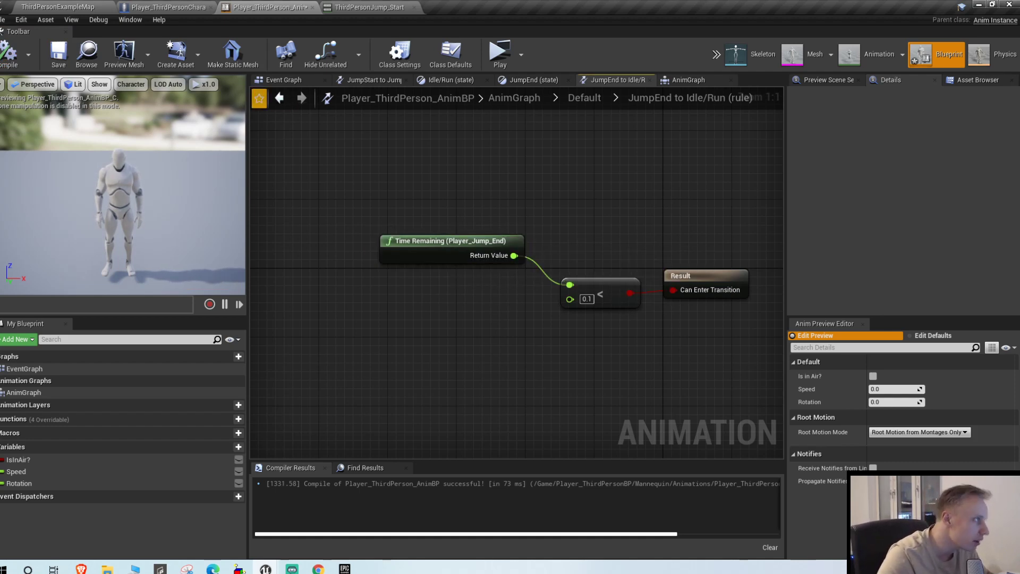
pyautogui.click(45, 19)
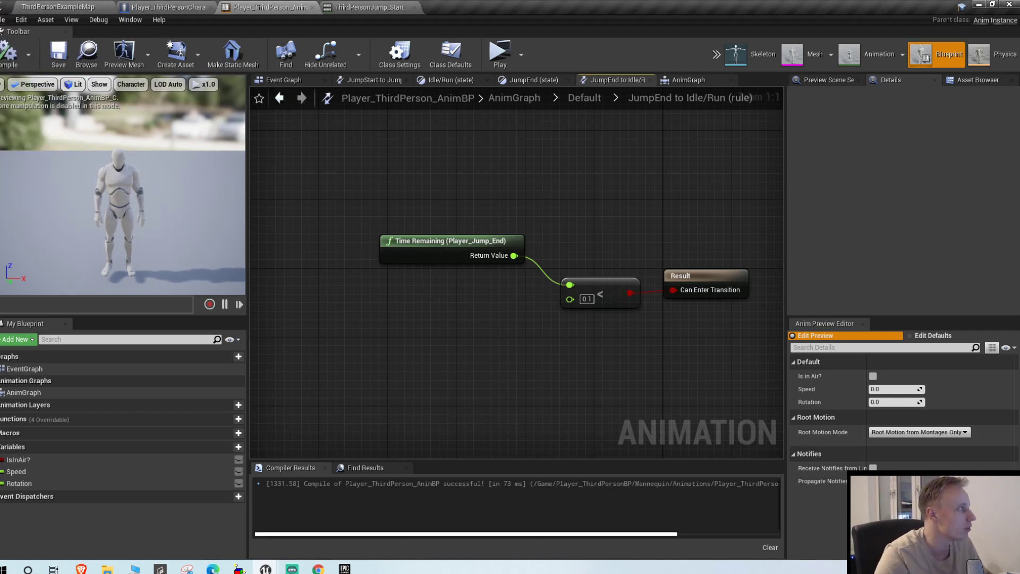
pyautogui.click(58, 7)
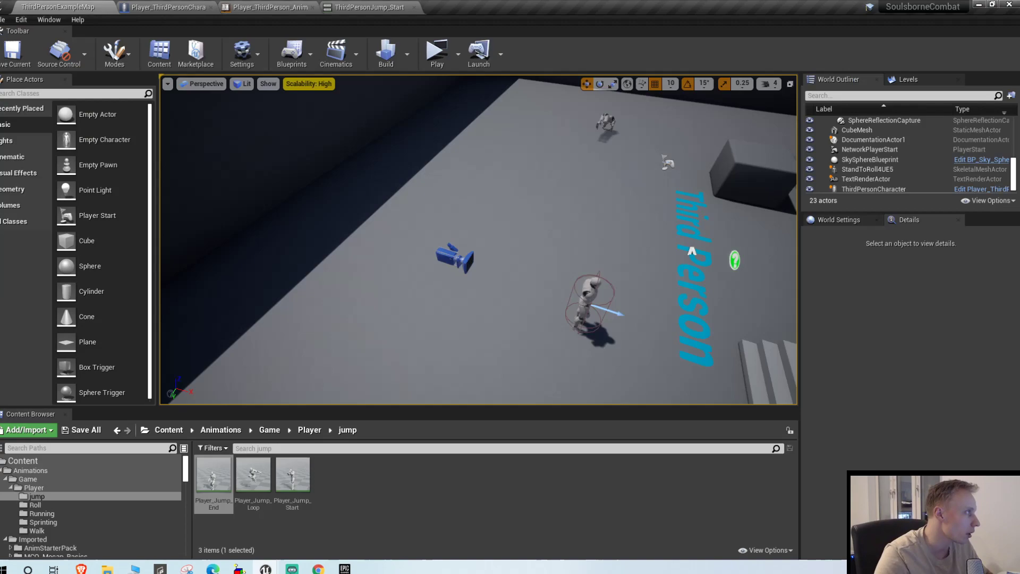
# Reopen the JumpStart→JumpLoop rule, now showing a 0.2 Player_Jump_Start threshold
pyautogui.click(435, 49)
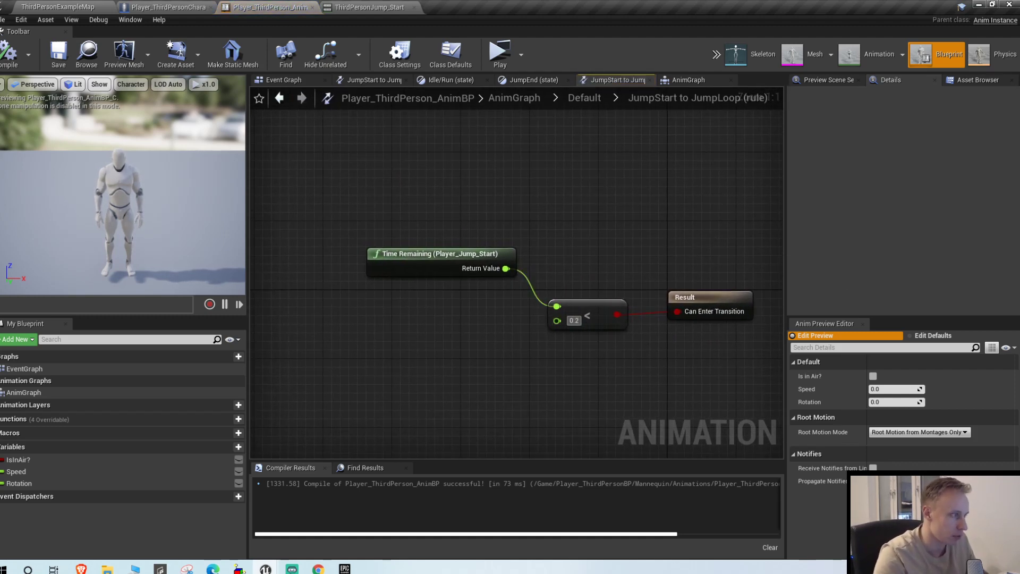
# Recompile with the JumpEnd→Idle/Run threshold at 0.2 and open Player_Jump_End for preview
pyautogui.click(279, 98)
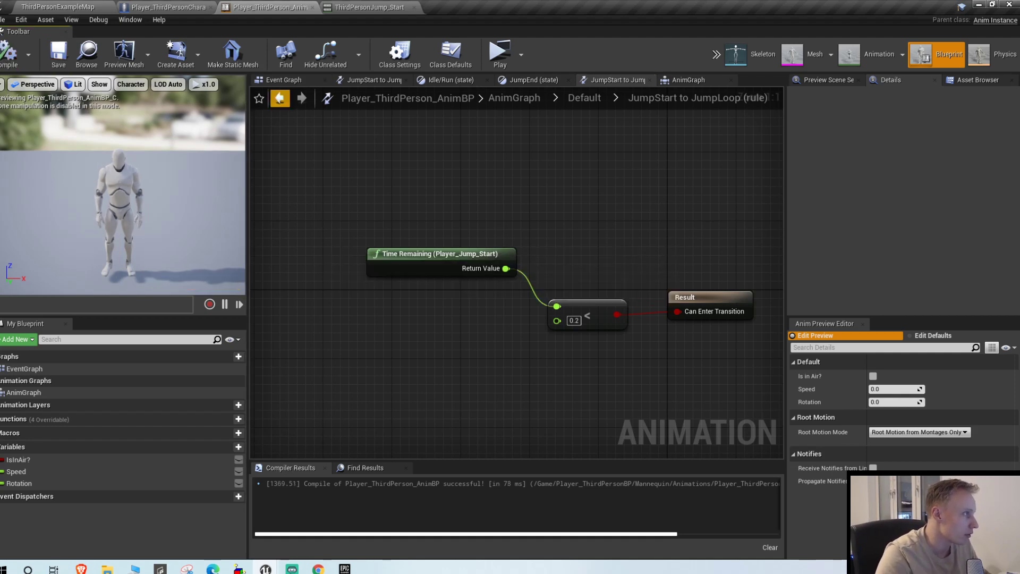
pyautogui.click(612, 80)
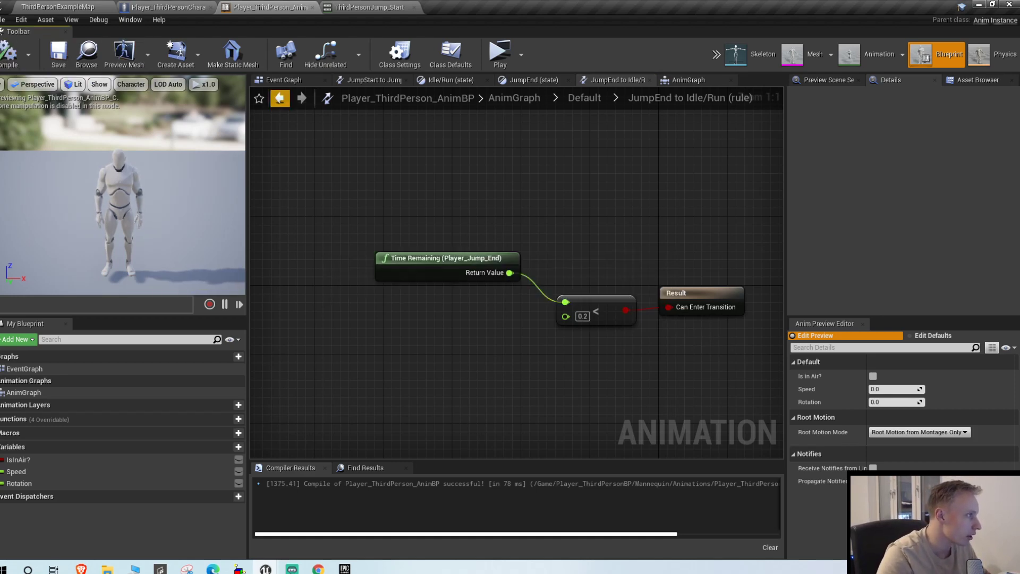
pyautogui.click(279, 98)
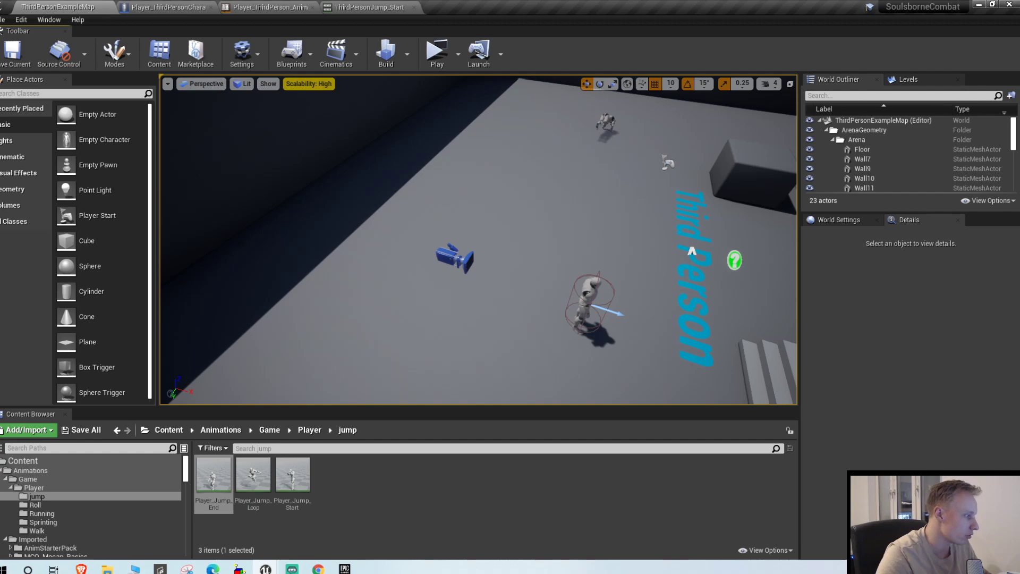
pyautogui.doubleClick(212, 472)
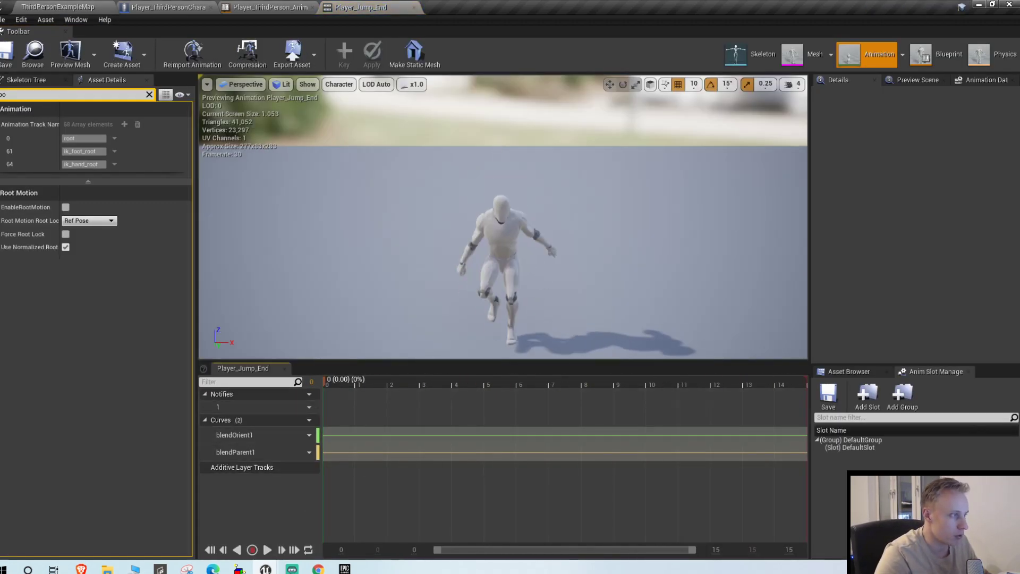
# Scrub the Player_Jump_End animation to preview its later landing frames, then return
pyautogui.click(603, 384)
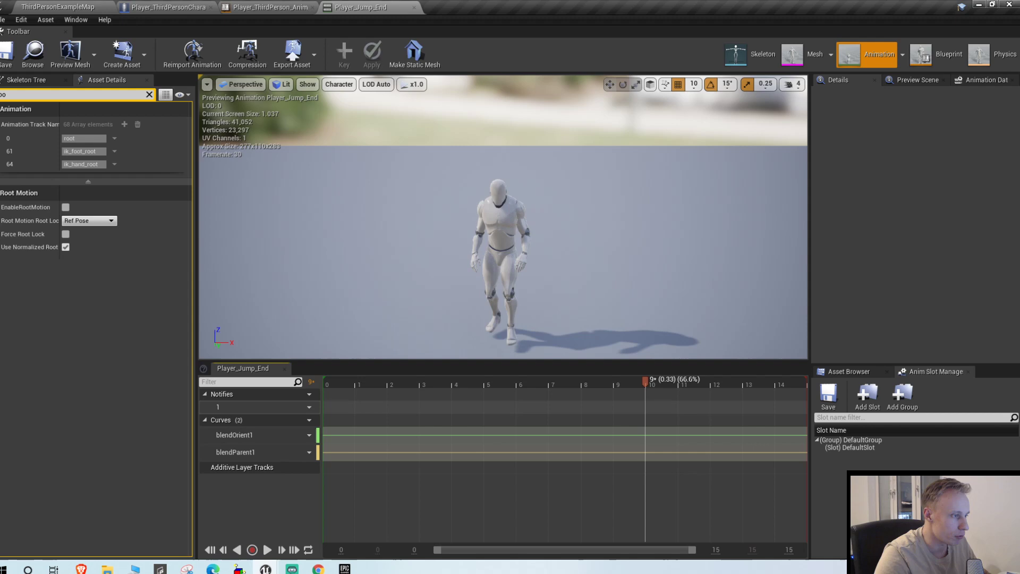
pyautogui.rightClick(647, 380)
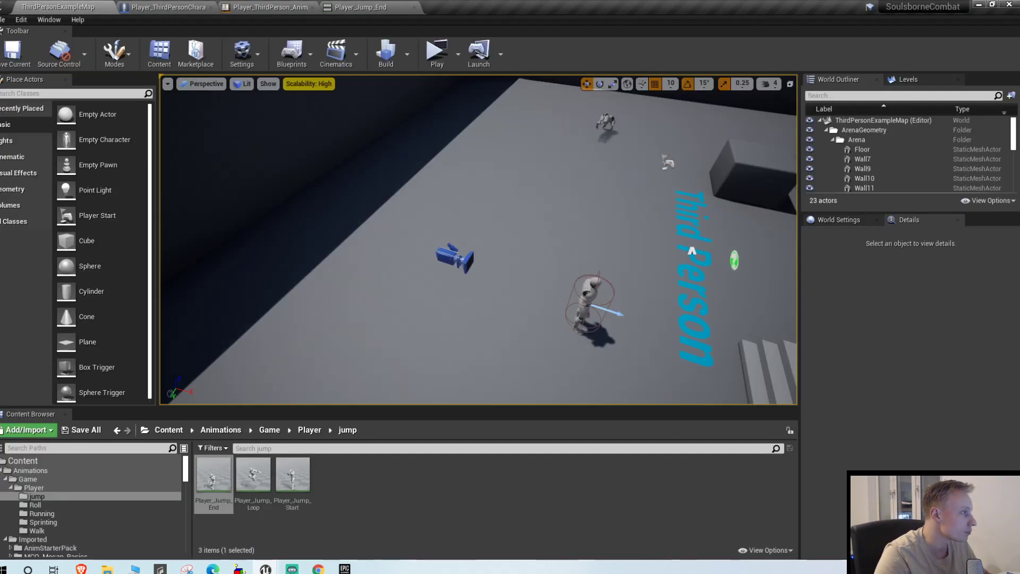
pyautogui.click(436, 49)
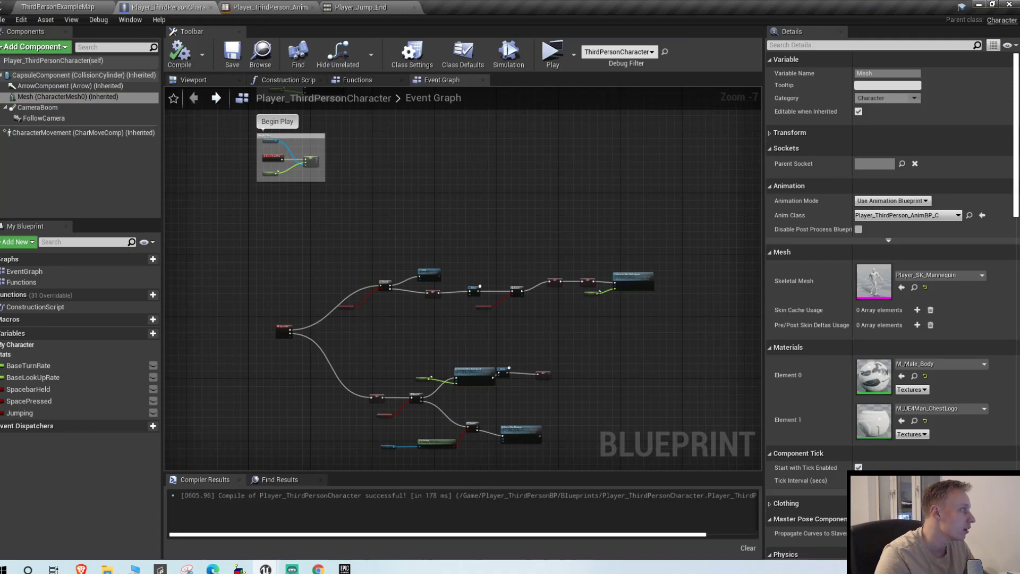
# Select the CharacterMovement component to show its walking and jump movement settings
pyautogui.click(69, 133)
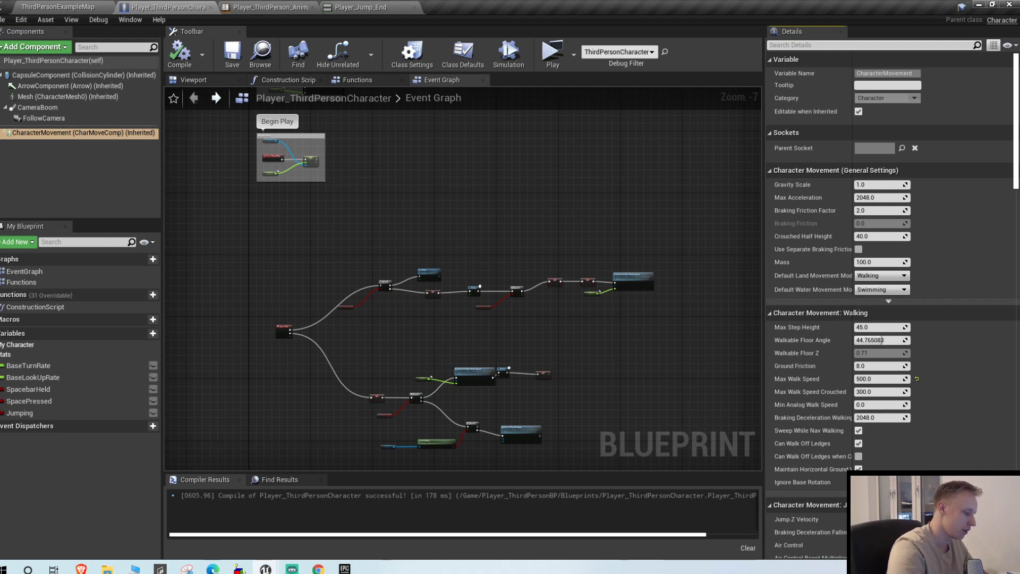
# Search the movement details and change CharacterMovement's Gravity Scale so it reads 2.0
pyautogui.write('jump')
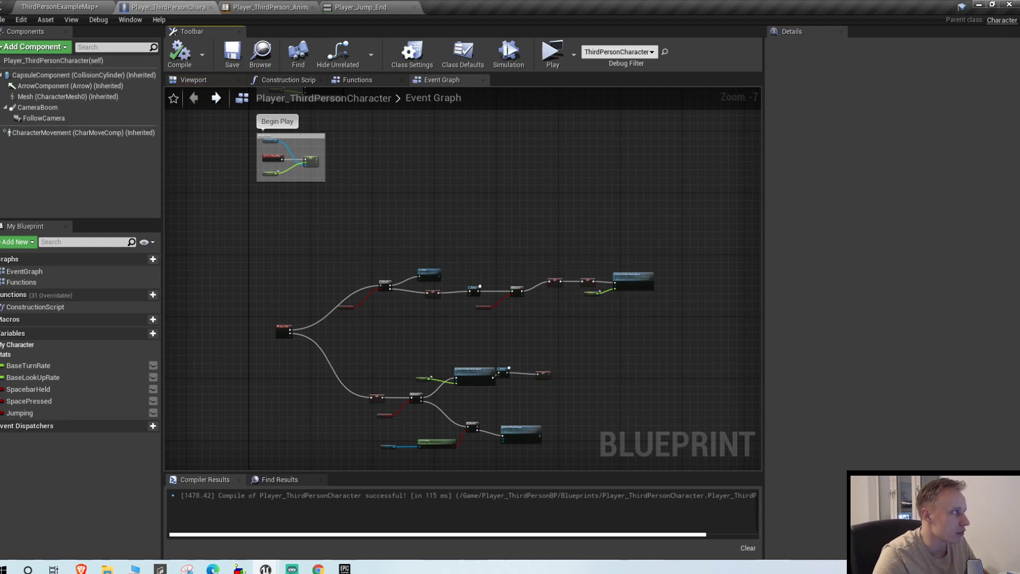
pyautogui.click(553, 52)
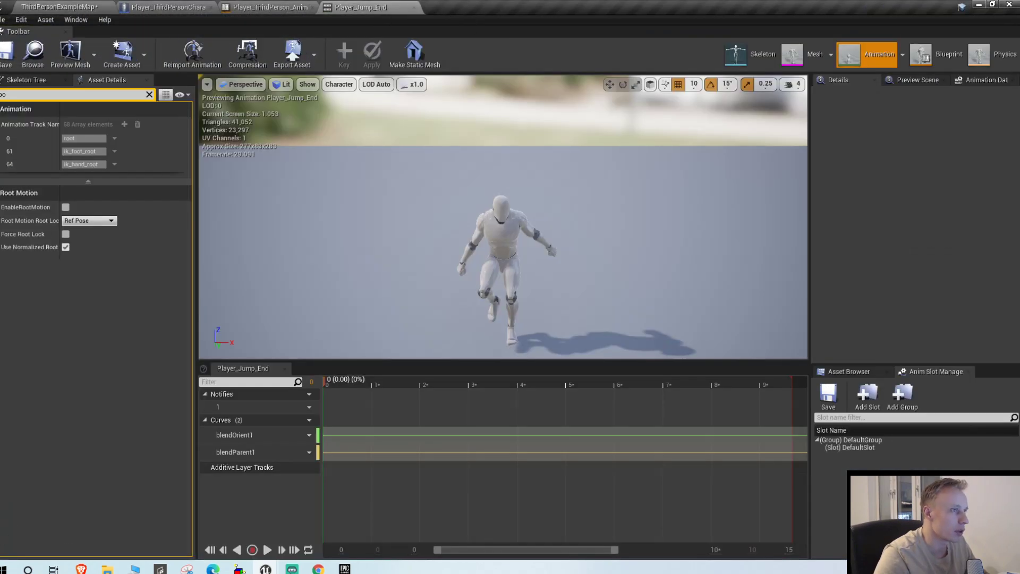
pyautogui.click(165, 7)
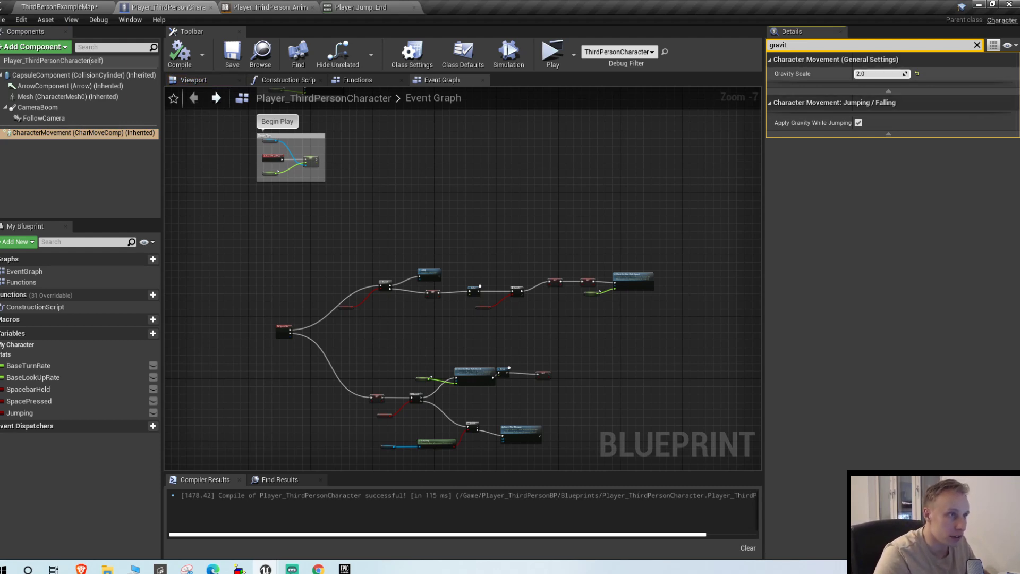
pyautogui.write('1.5')
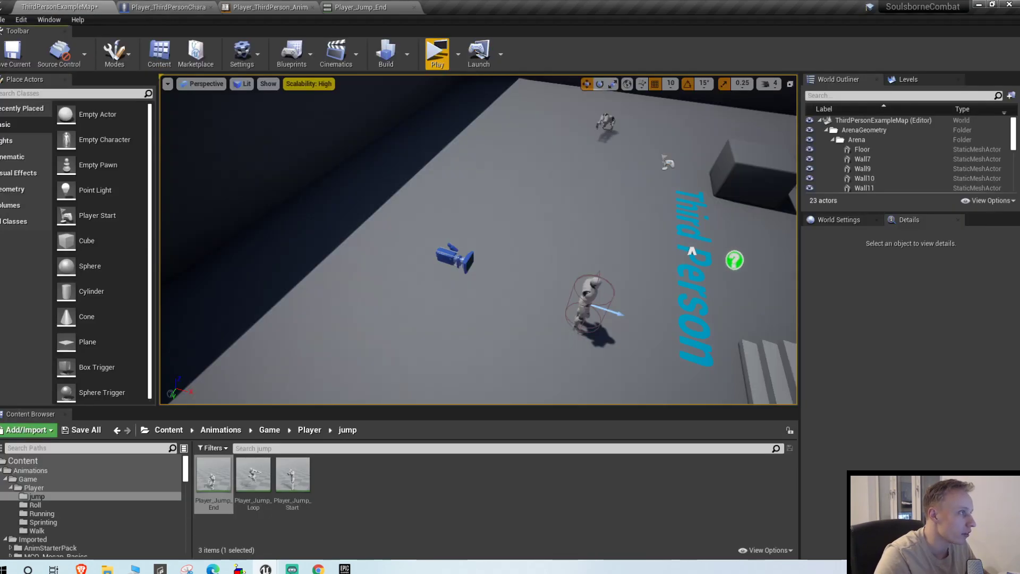
pyautogui.click(436, 46)
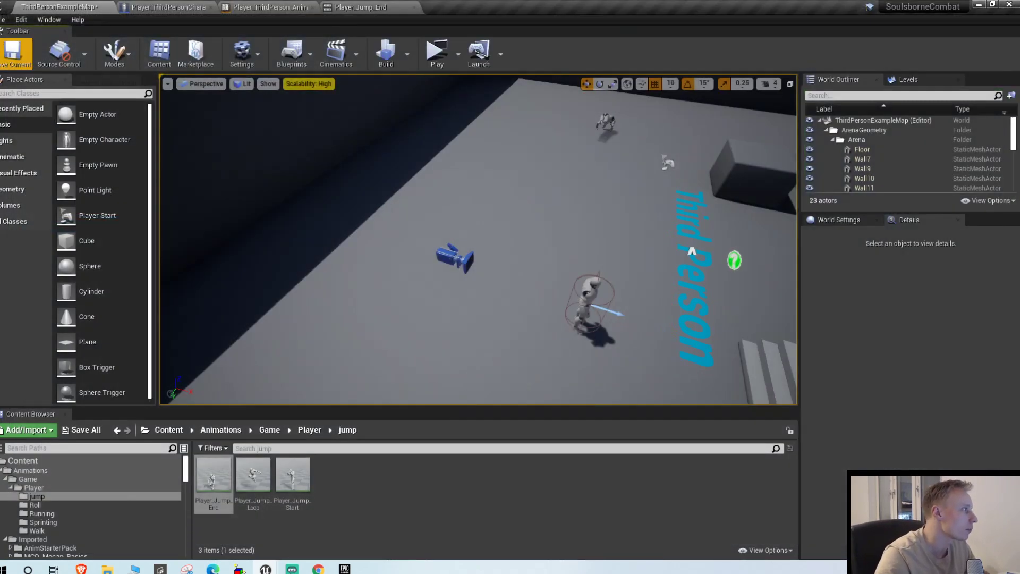
# Make Event On Landed call Server Play Montage with AS_Player_Roll_F_02_Montage
pyautogui.click(166, 7)
pyautogui.write('lan')
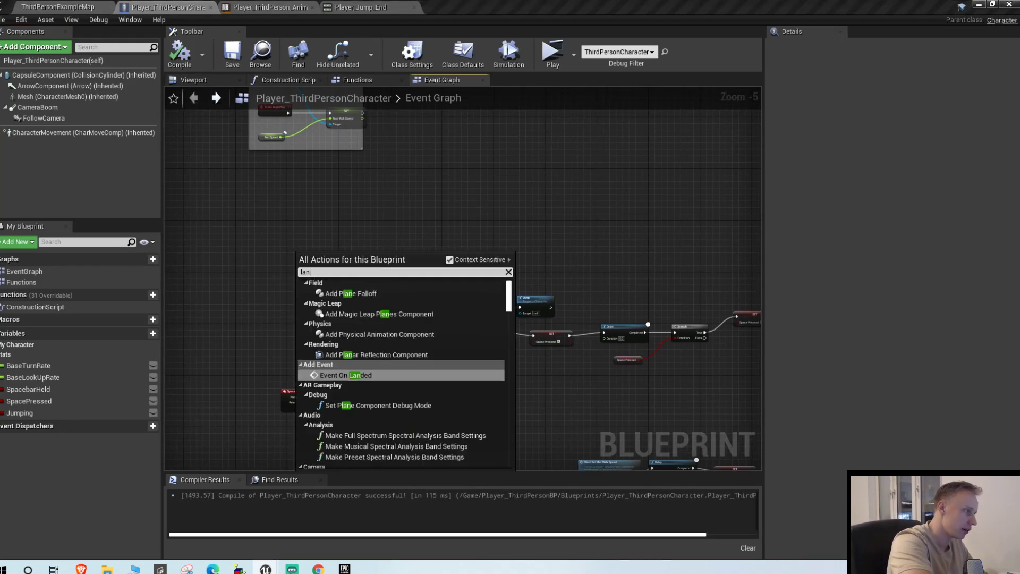
pyautogui.click(351, 375)
pyautogui.write('server play mon')
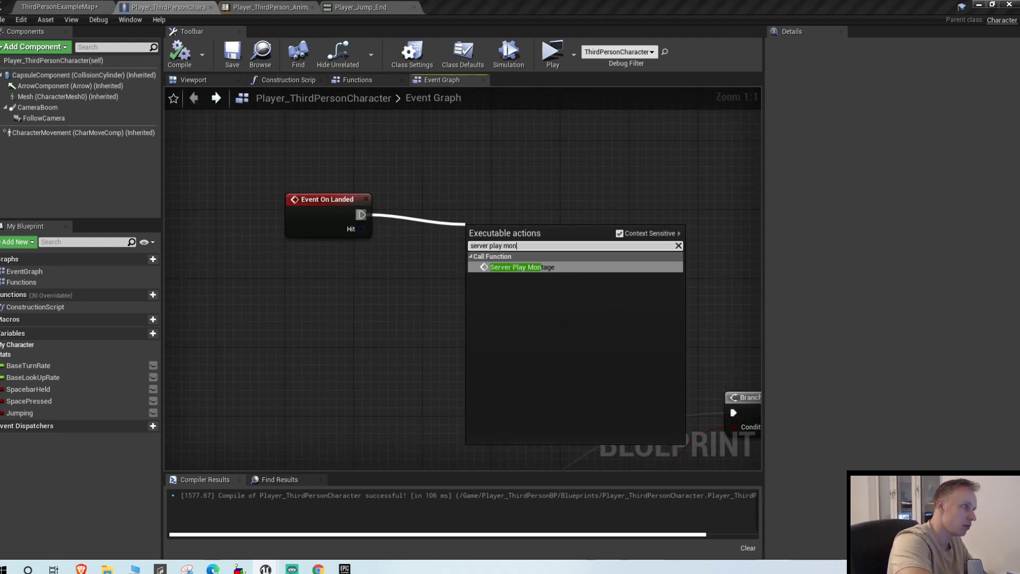
pyautogui.click(517, 267)
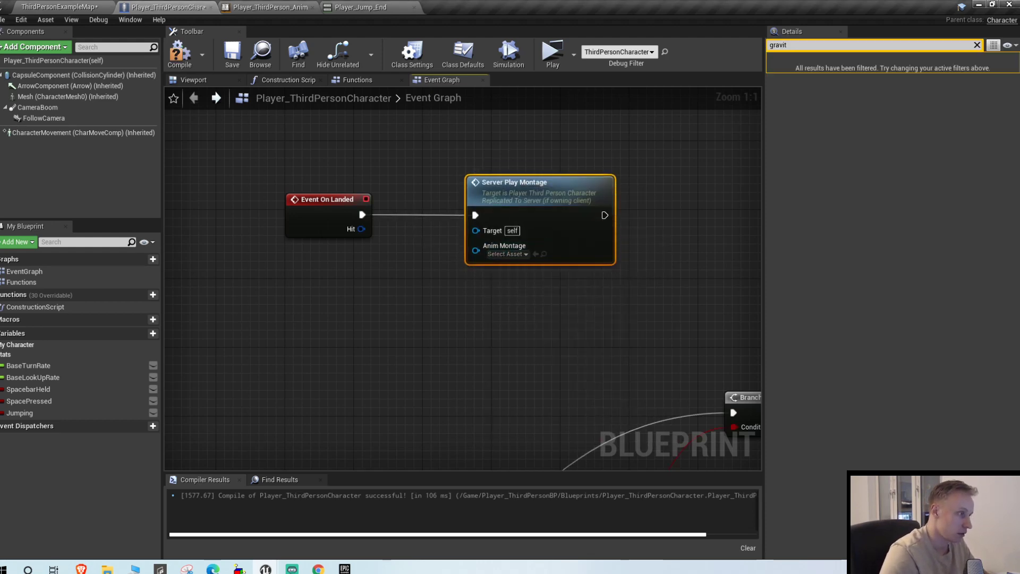
pyautogui.click(507, 254)
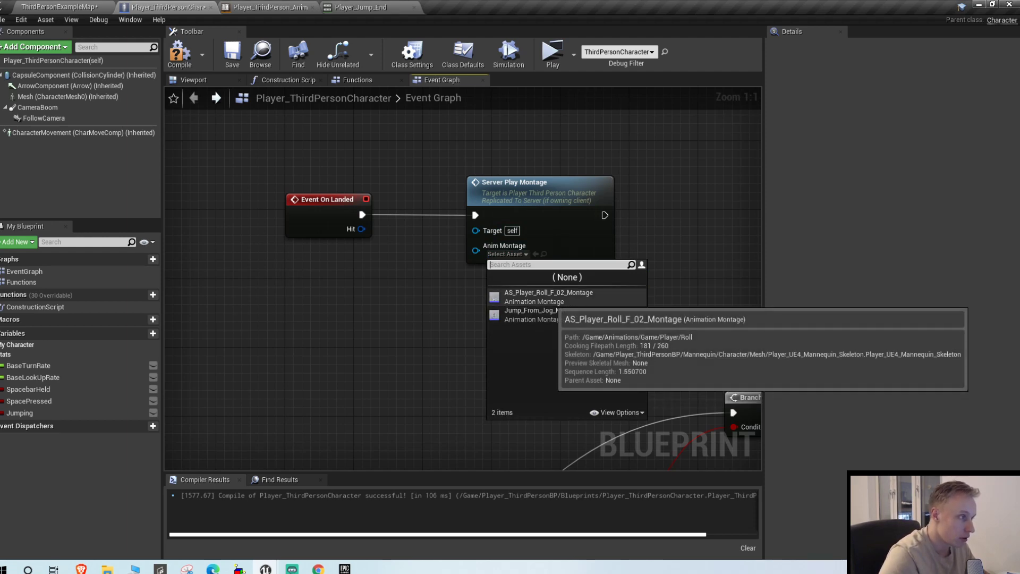
pyautogui.click(547, 297)
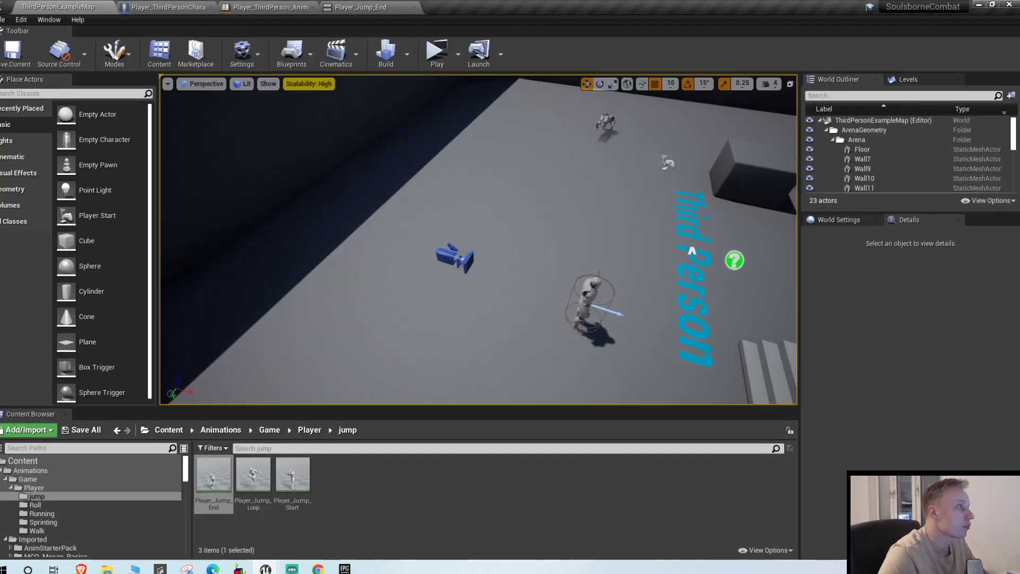
pyautogui.click(437, 49)
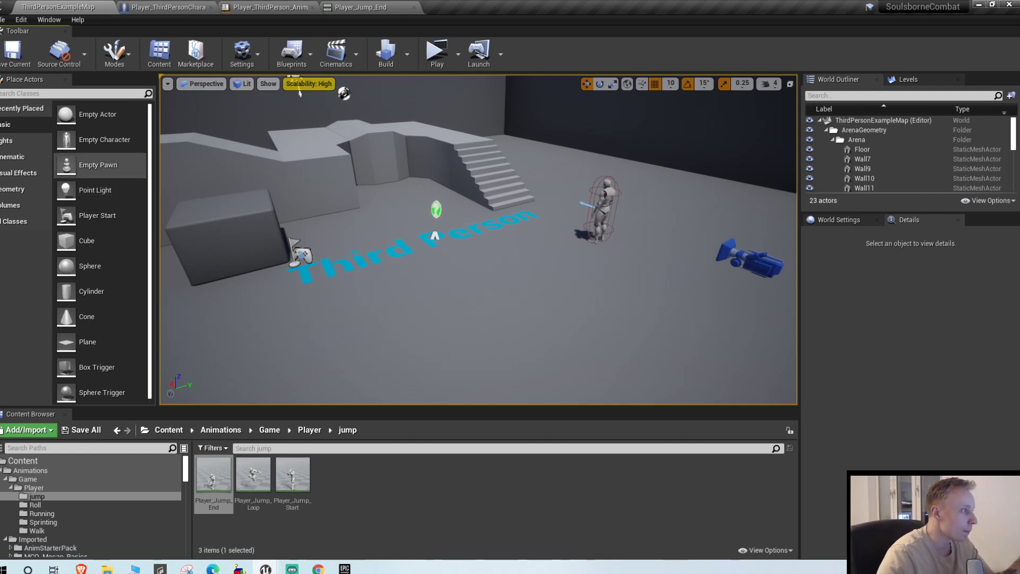
pyautogui.click(436, 53)
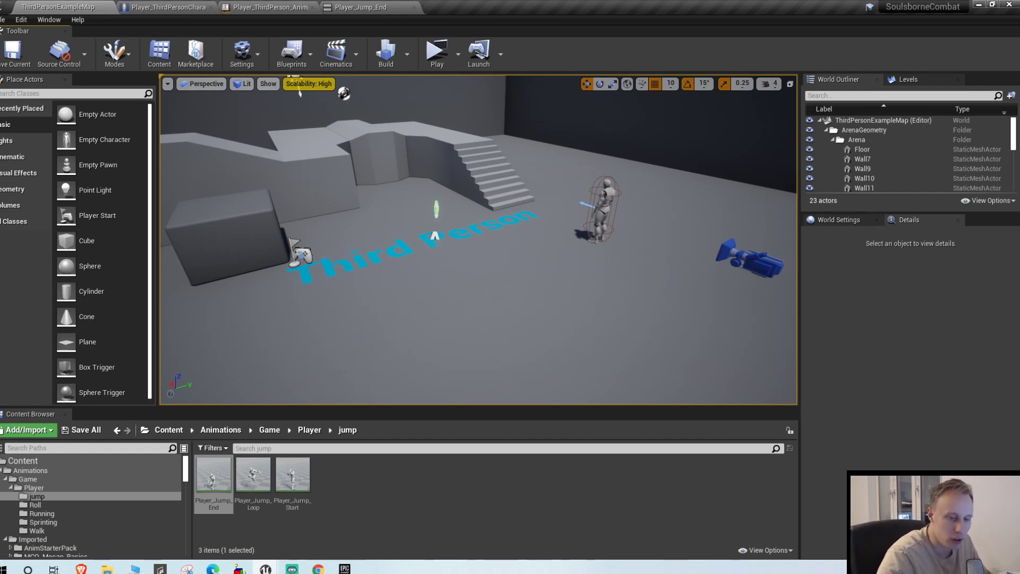
# Insert a Branch node on the InputAxis Turn flow before Add Controller Yaw Input
pyautogui.click(166, 7)
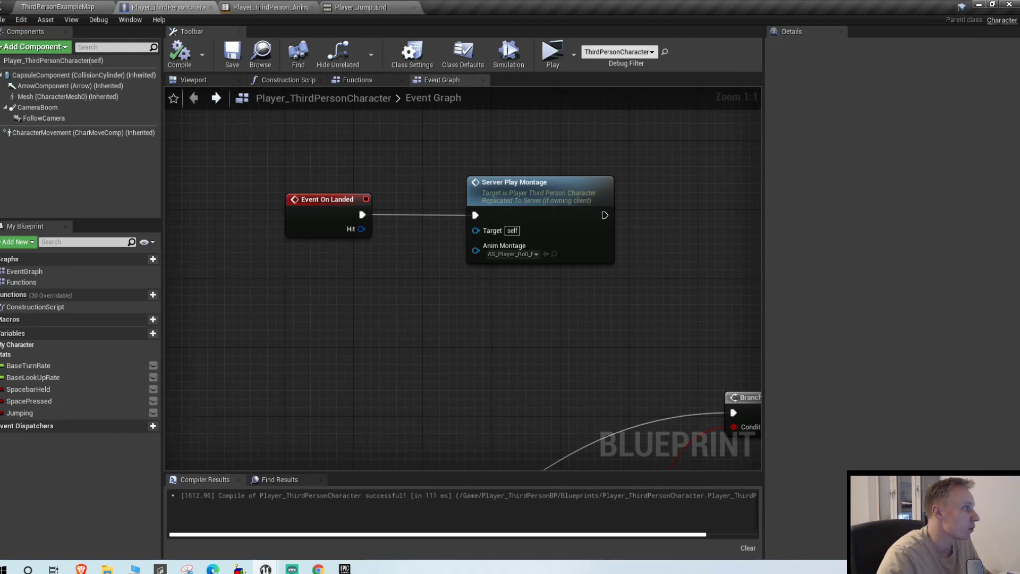
pyautogui.click(356, 79)
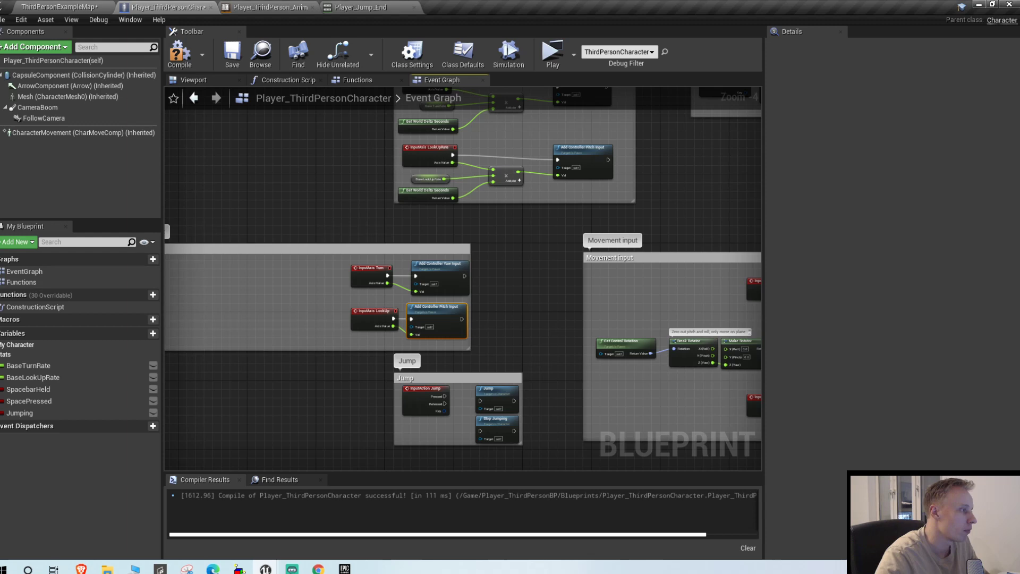
pyautogui.write('gravit')
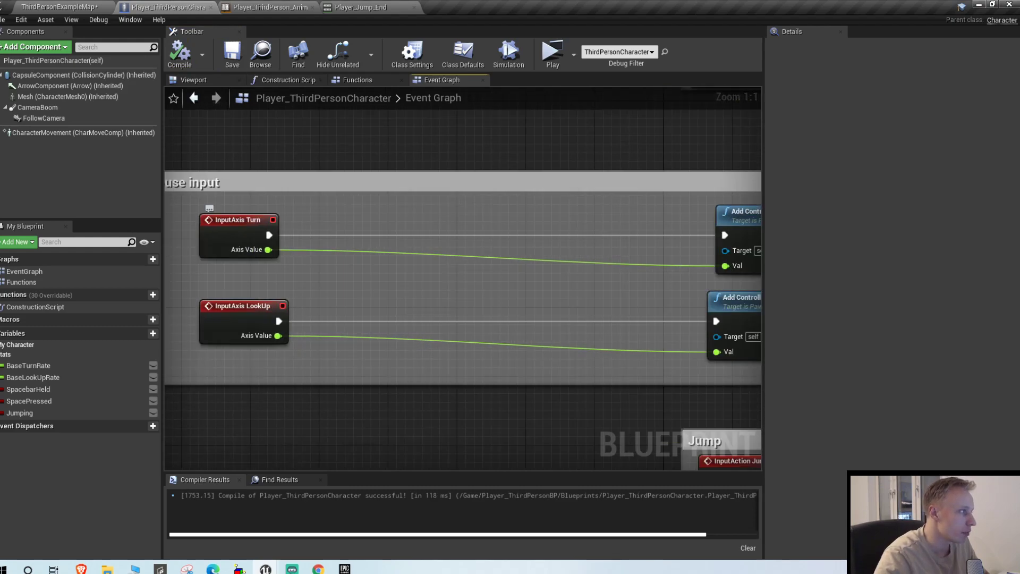
pyautogui.click(57, 6)
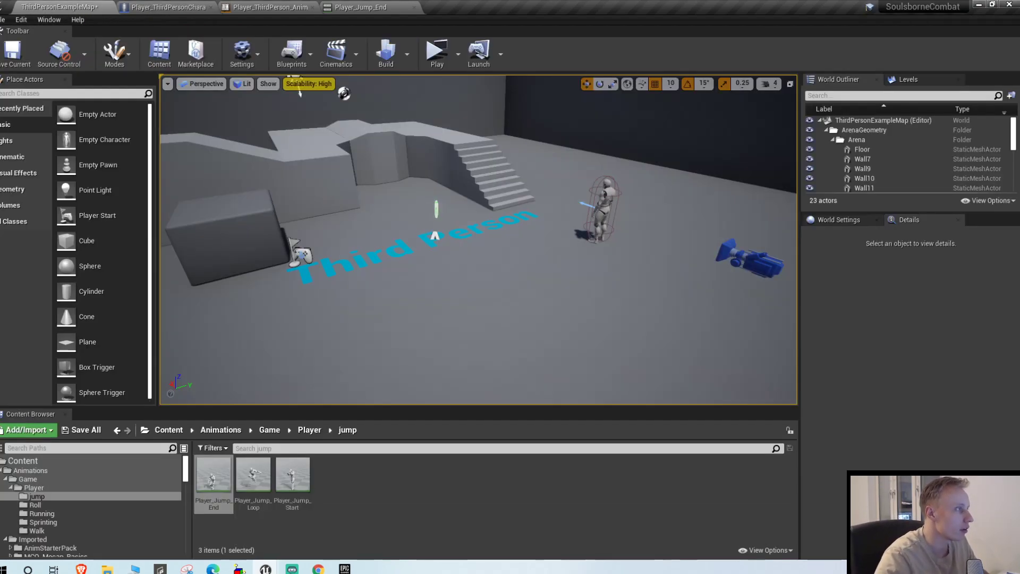
pyautogui.click(436, 49)
pyautogui.write('branc')
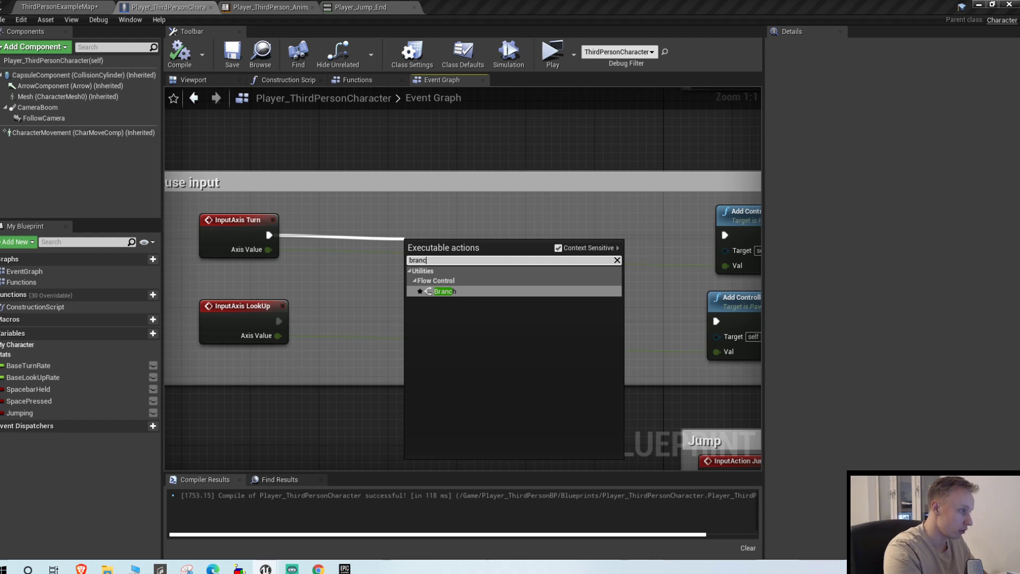
pyautogui.click(445, 291)
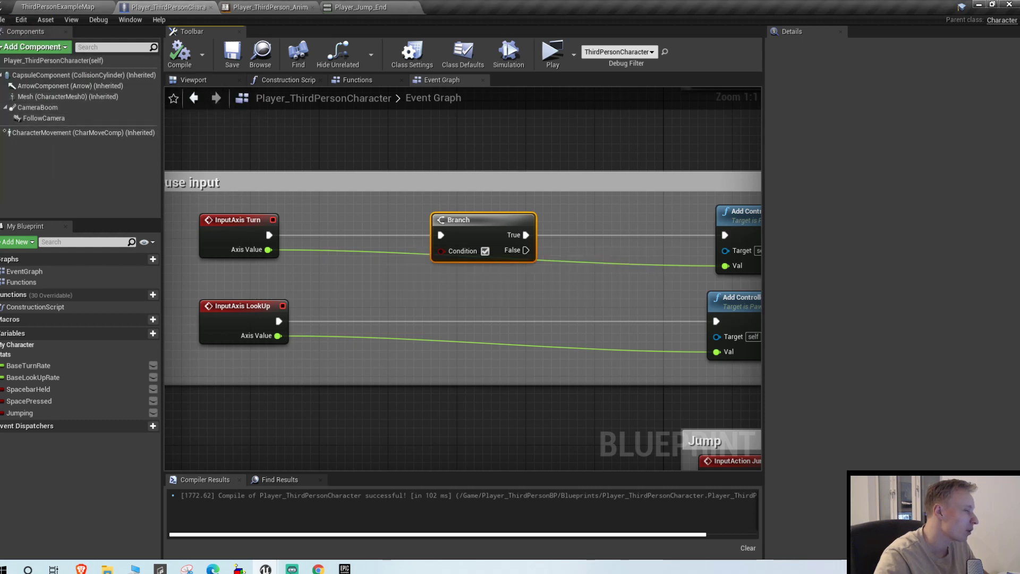
pyautogui.click(265, 7)
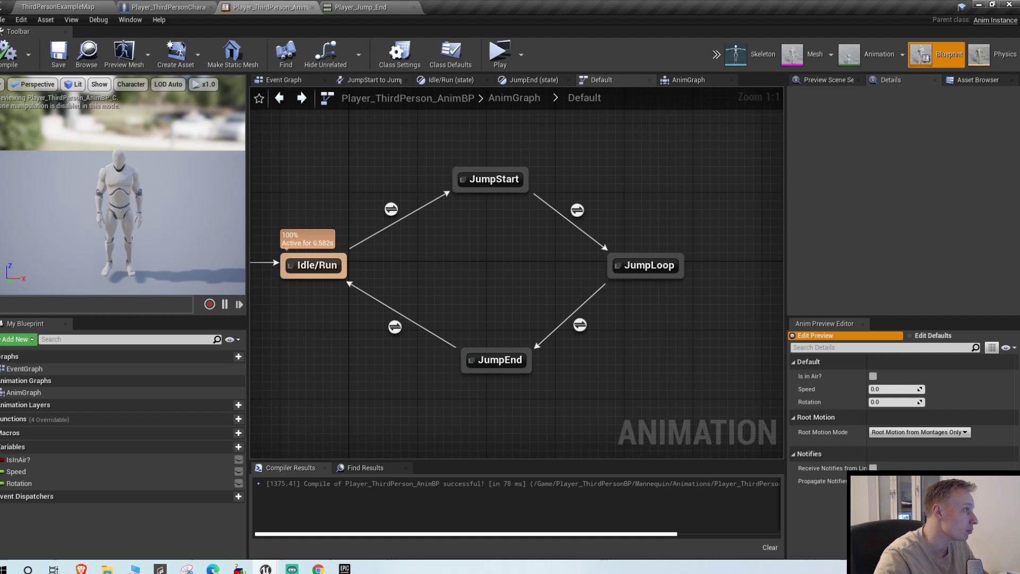
# Wire CharacterMovement's Is Falling return value into the turn Branch's Condition
pyautogui.click(693, 79)
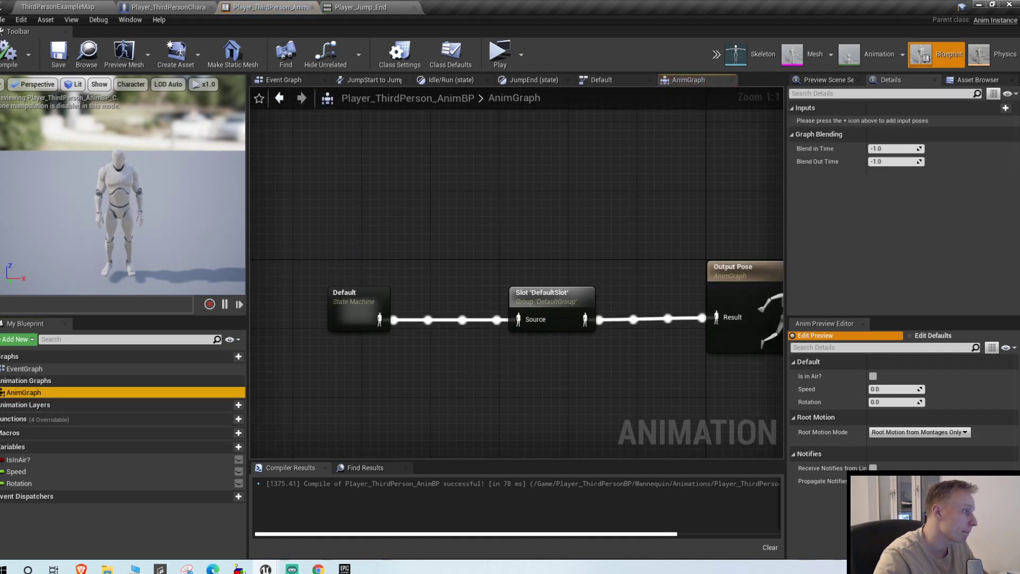
pyautogui.click(283, 79)
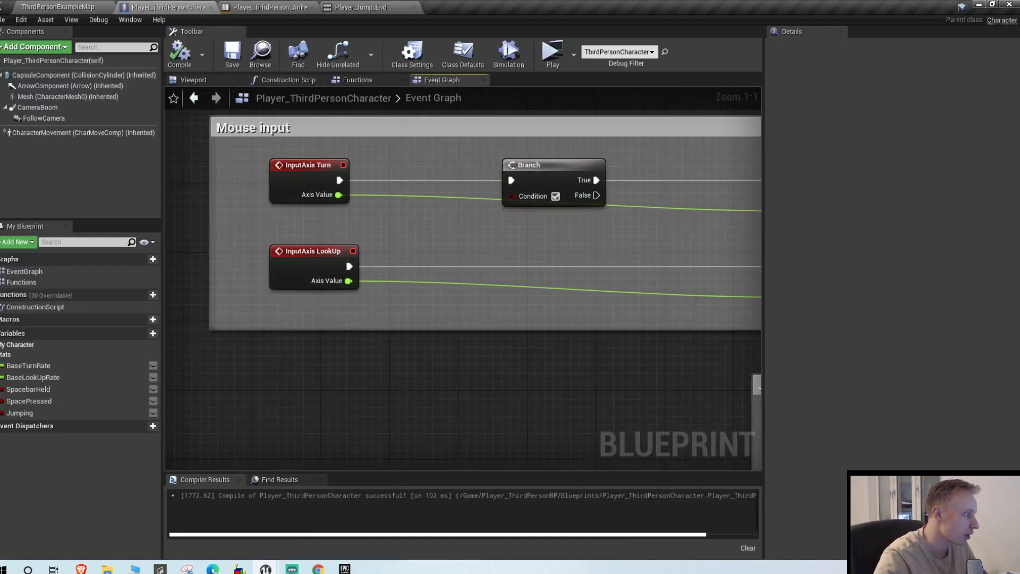
pyautogui.click(73, 133)
pyautogui.write('is fal')
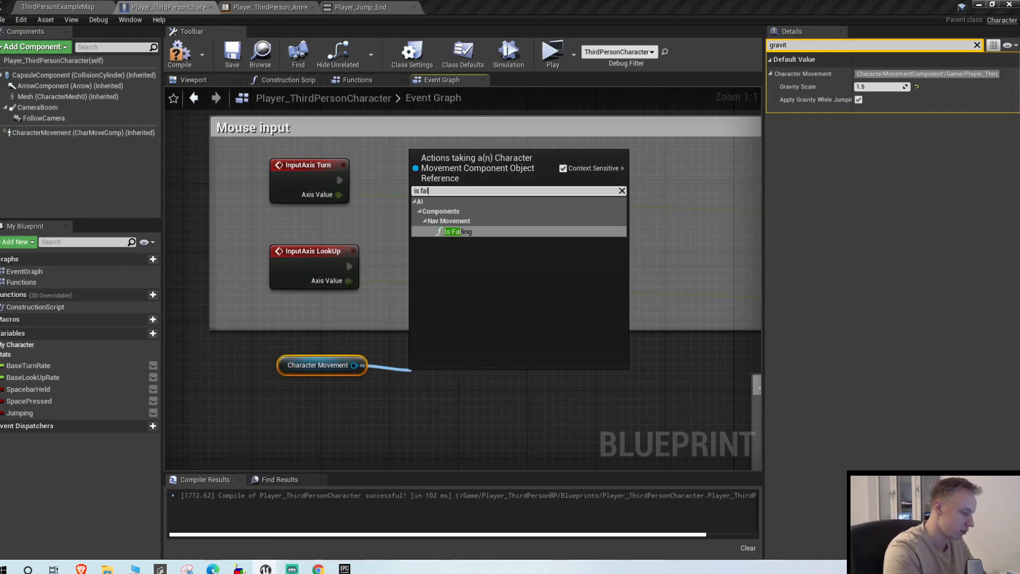
pyautogui.click(453, 232)
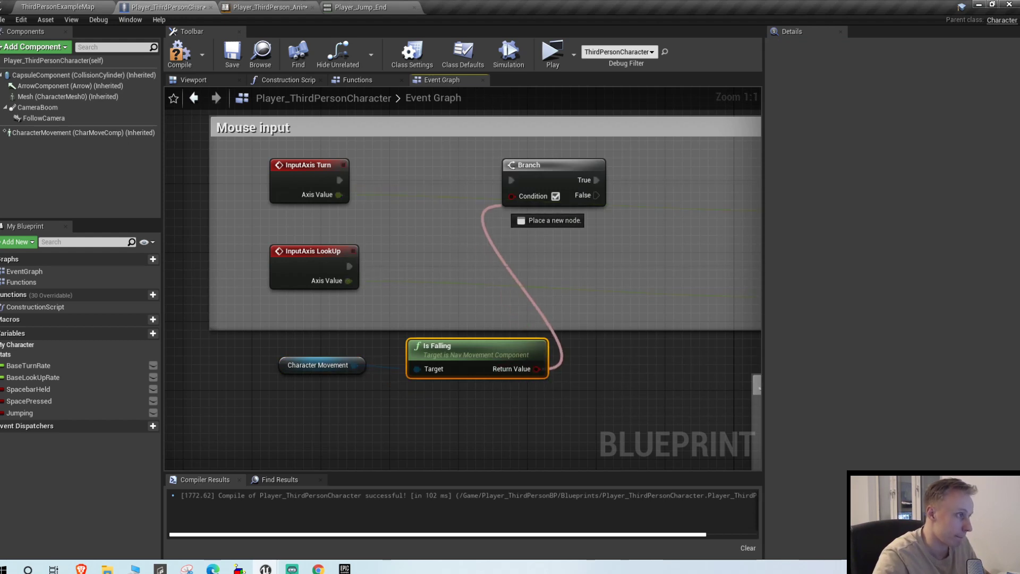
pyautogui.write('gravit')
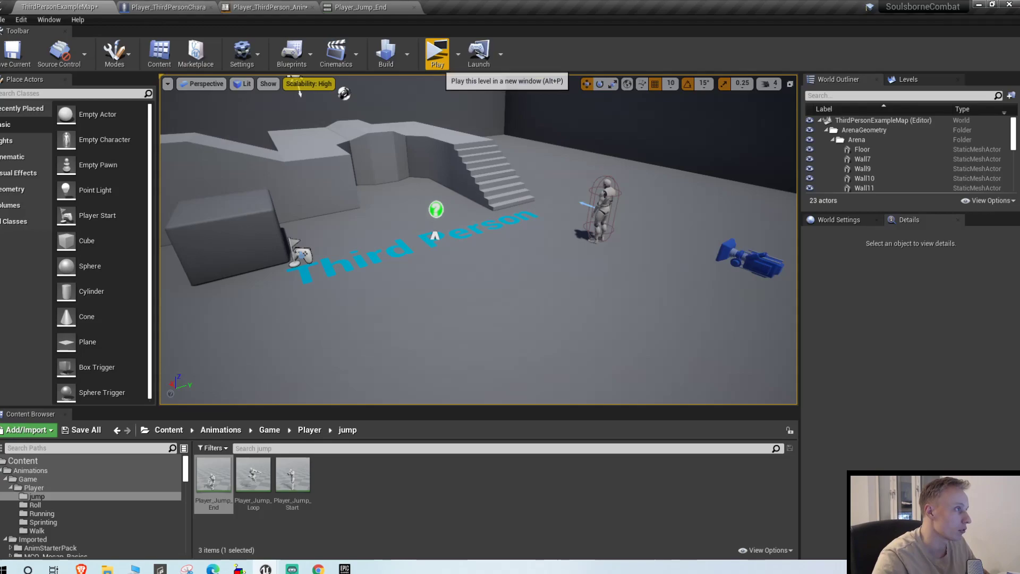
# Recompile with Branch False feeding Add Controller Yaw Input, after checking AnimBP's IsInAir logic
pyautogui.click(438, 52)
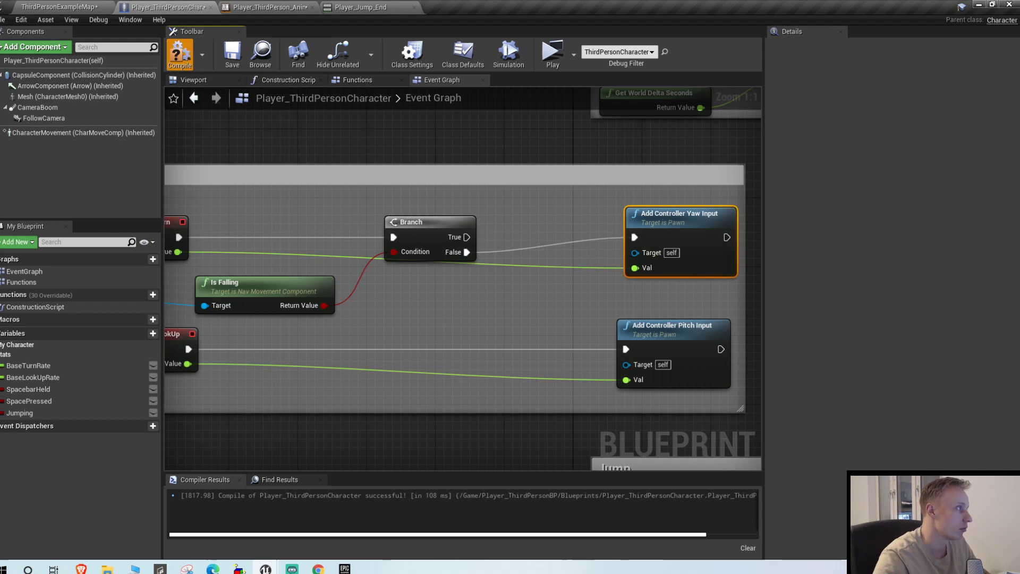
pyautogui.moveTo(672, 214)
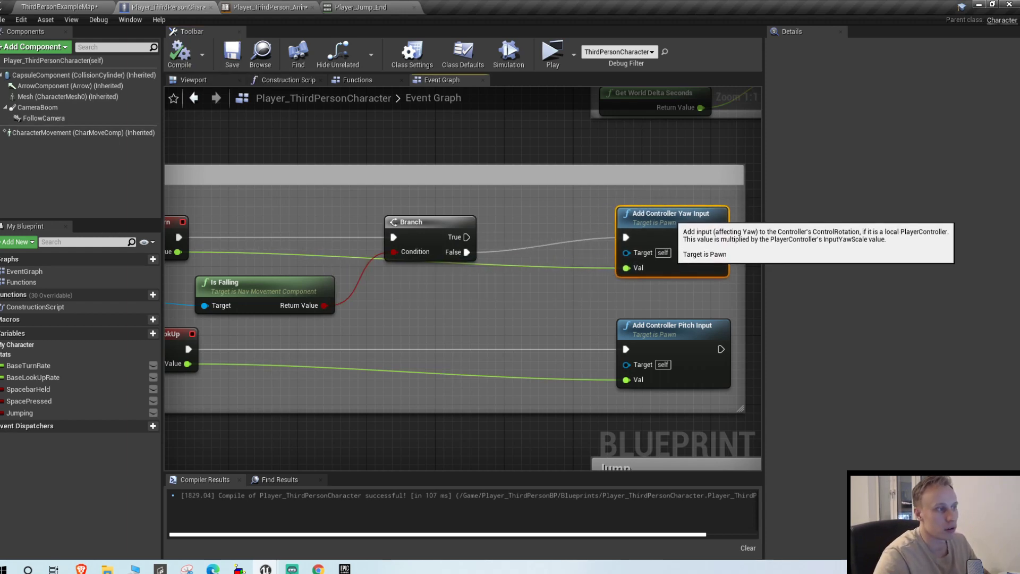
pyautogui.click(58, 7)
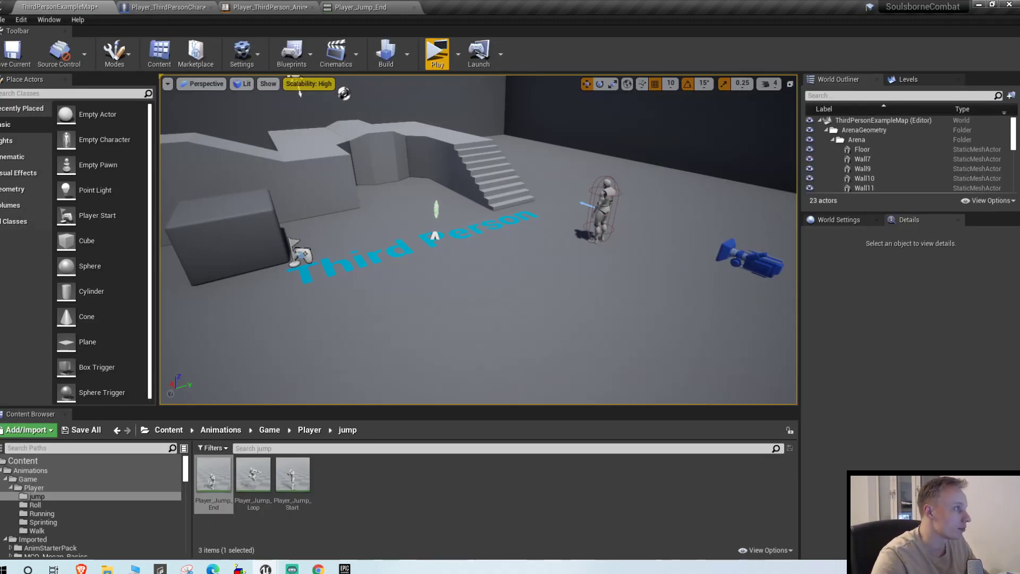
pyautogui.click(436, 48)
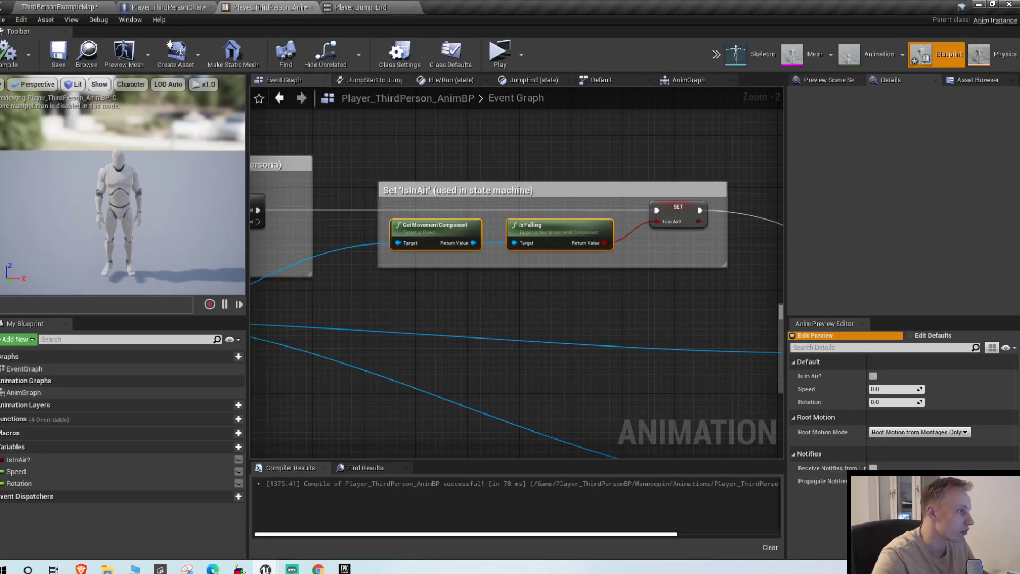
pyautogui.click(165, 6)
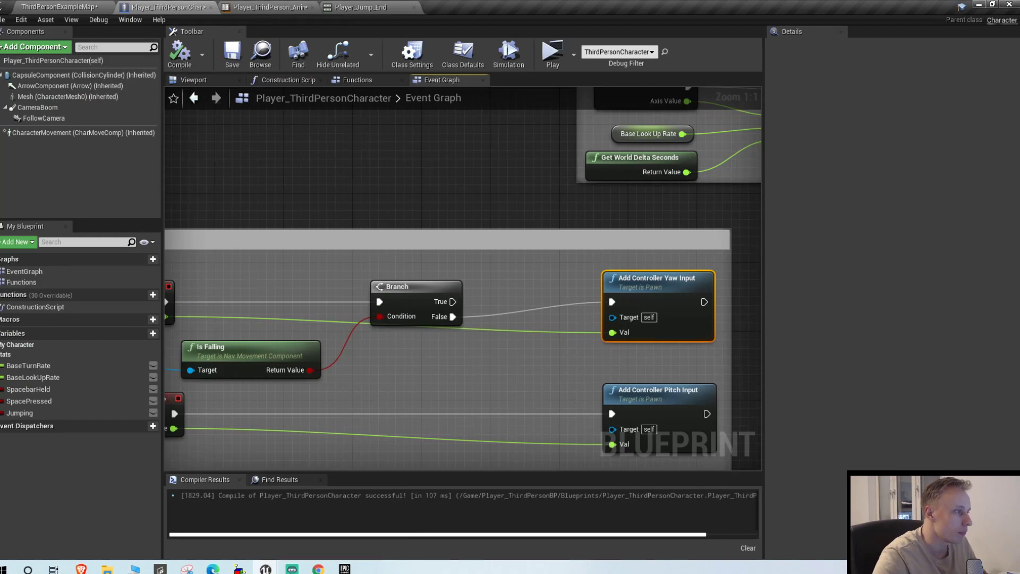
# Start a two-client play-in-editor preview of the arena to test turning while falling
pyautogui.write('gravit')
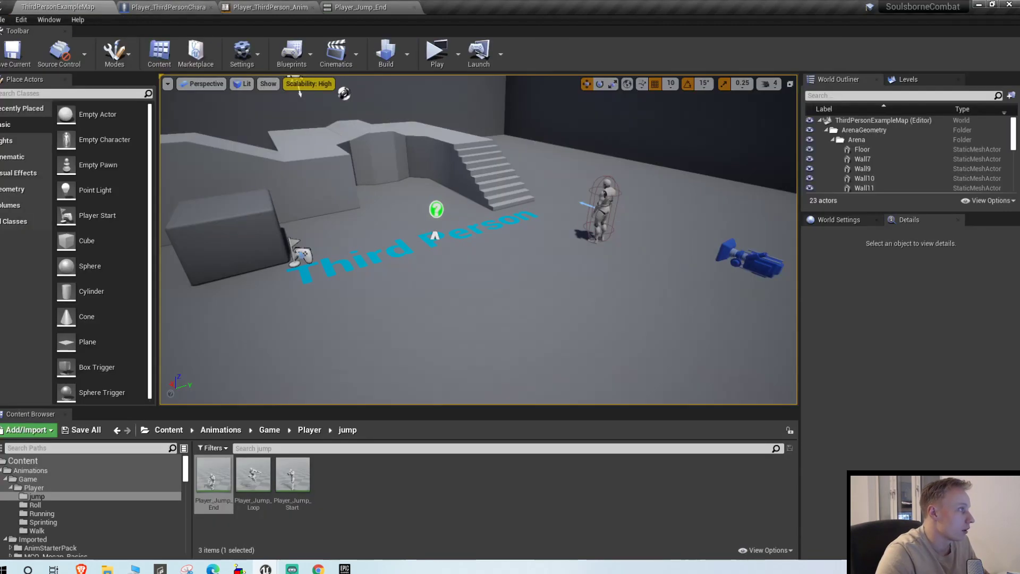
pyautogui.click(436, 49)
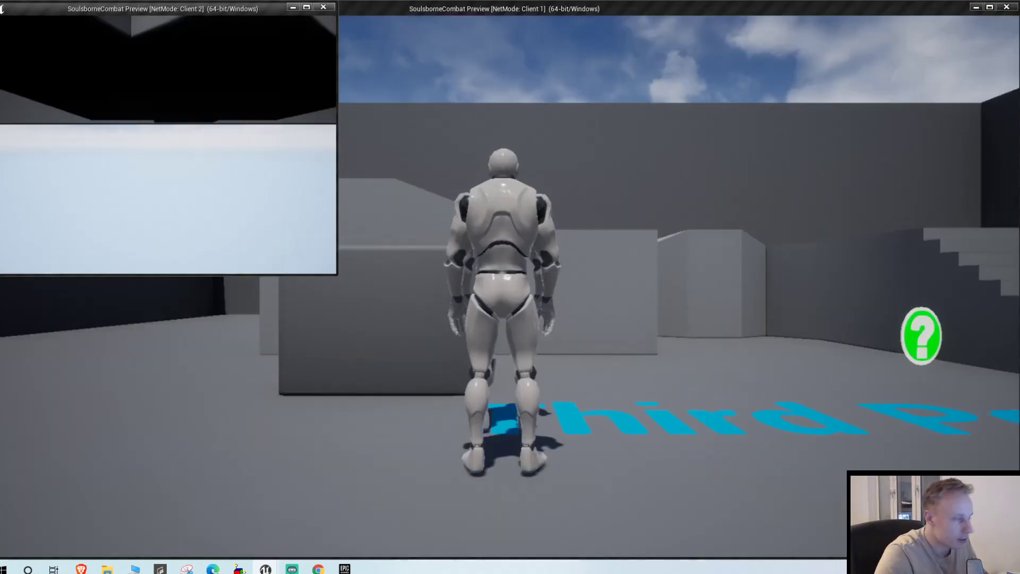